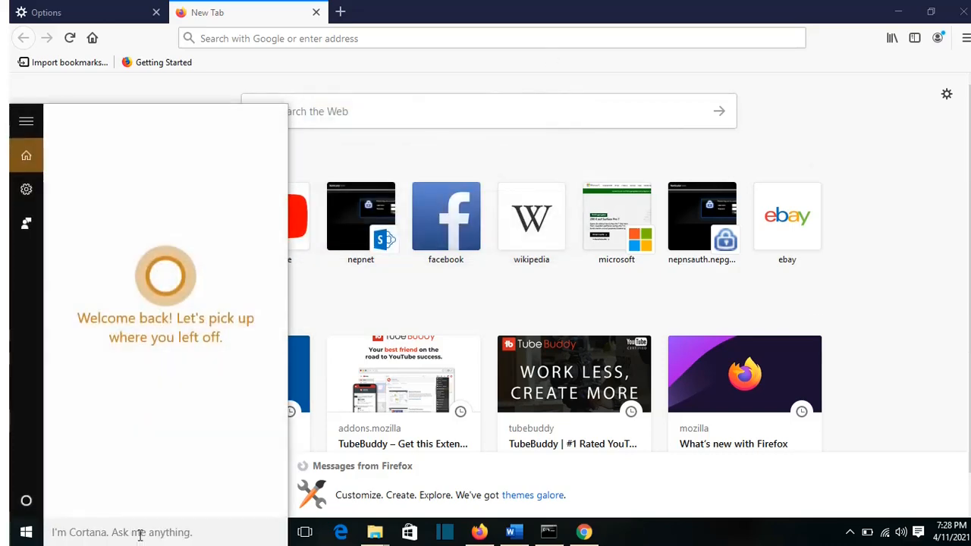
Search 'run' in the Start menu and launch the Run desktop app.
text(run)
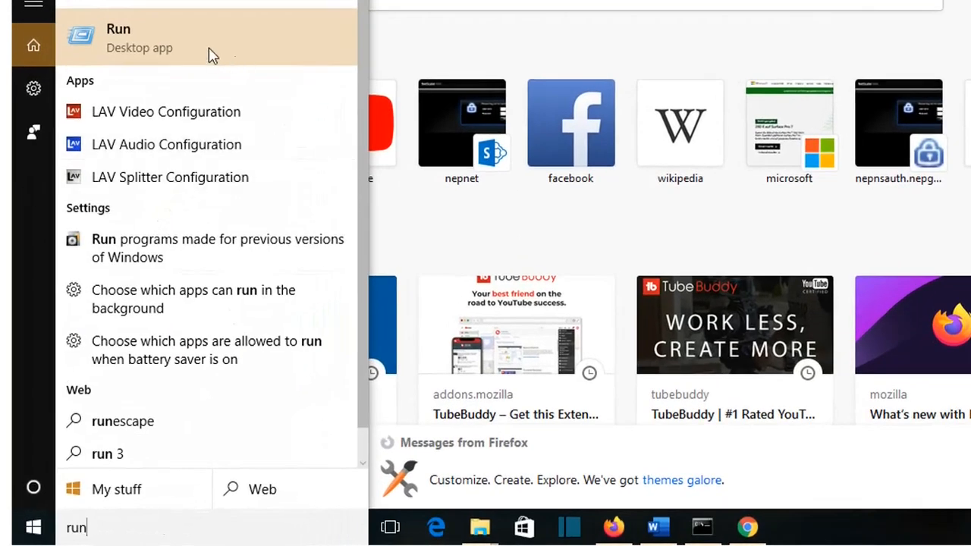
mouse_move(140, 42)
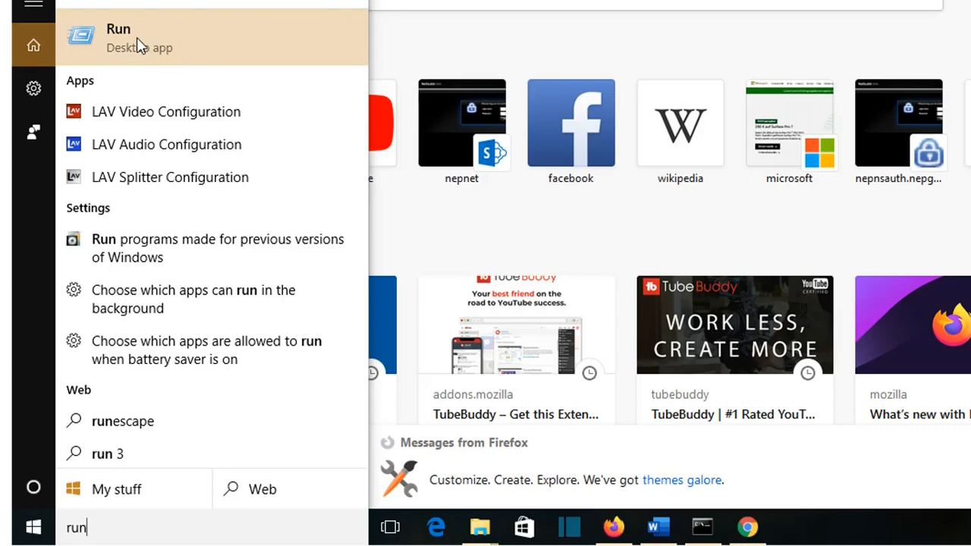
click(120, 37)
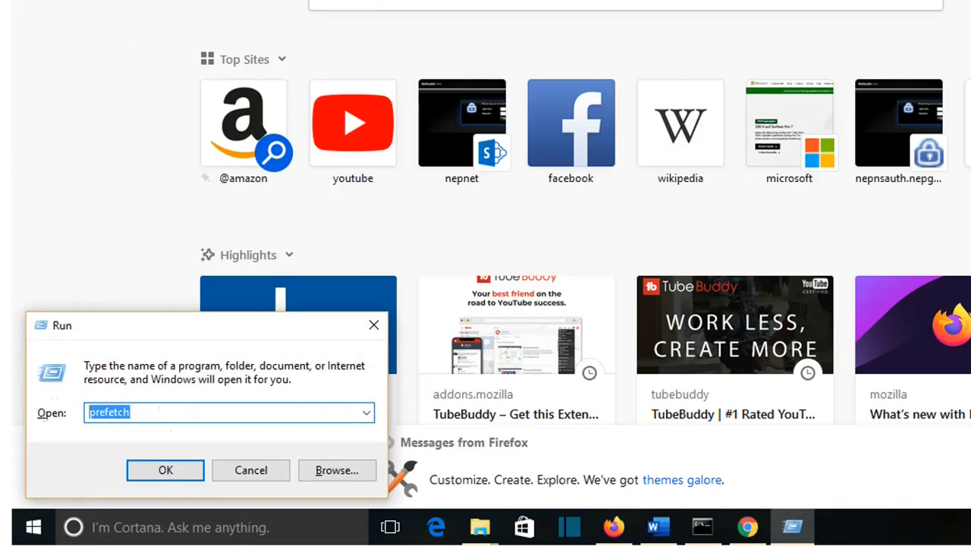
Run %temp% to open the user's Temp folder in File Explorer.
text(%te)
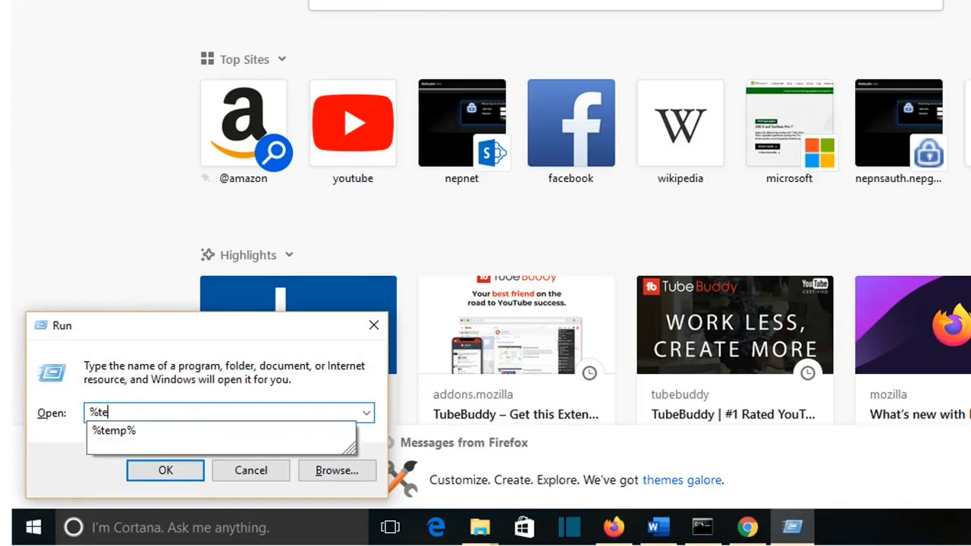
text(mp)
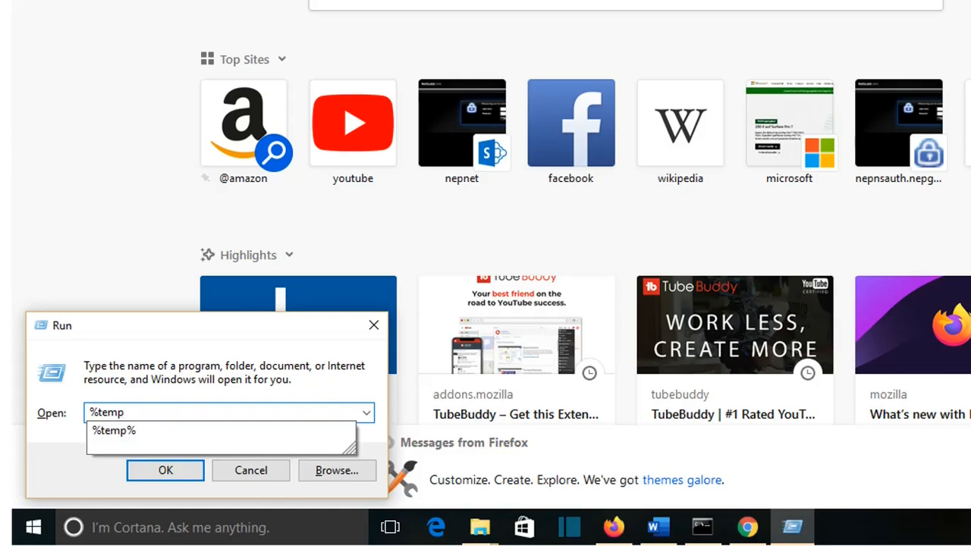
click(165, 470)
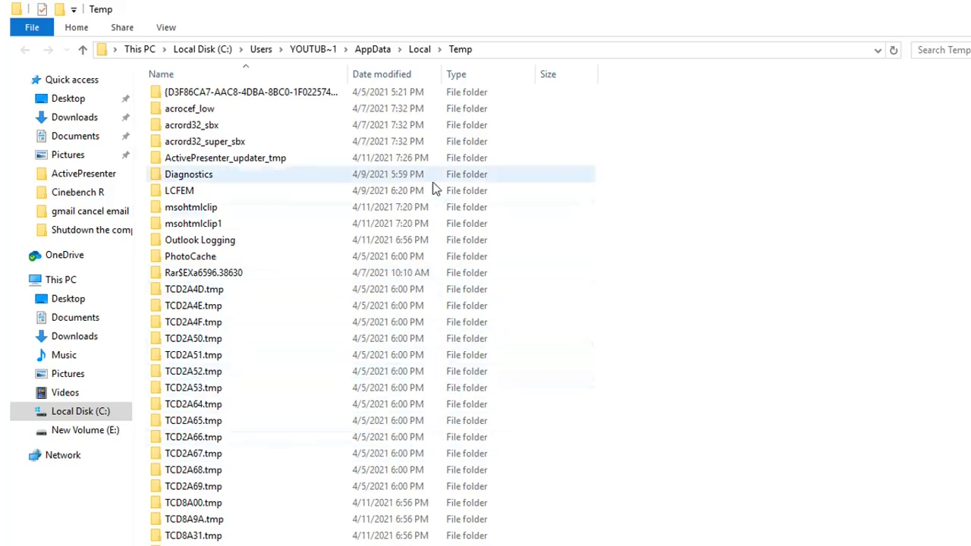
mouse_move(337, 288)
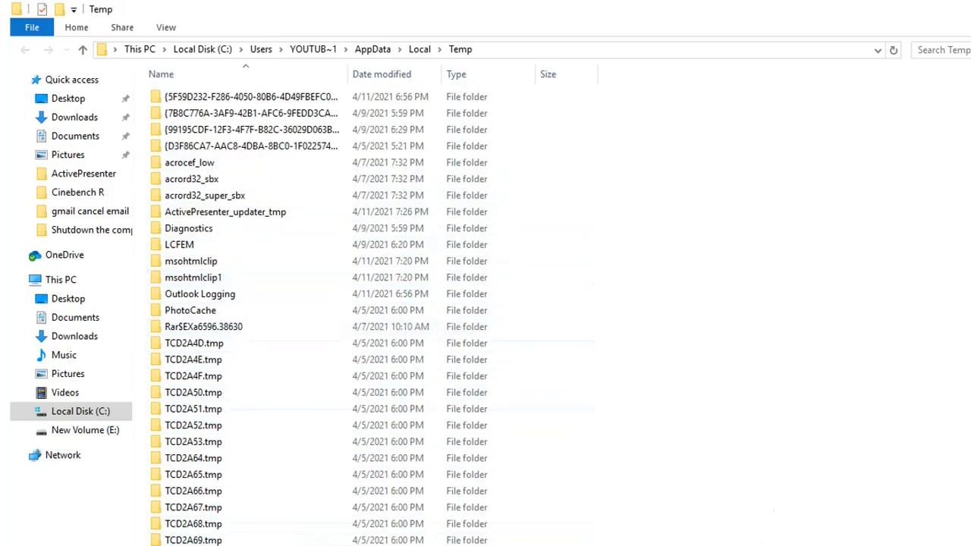
Select every item in the Temp folder and delete them.
click(193, 278)
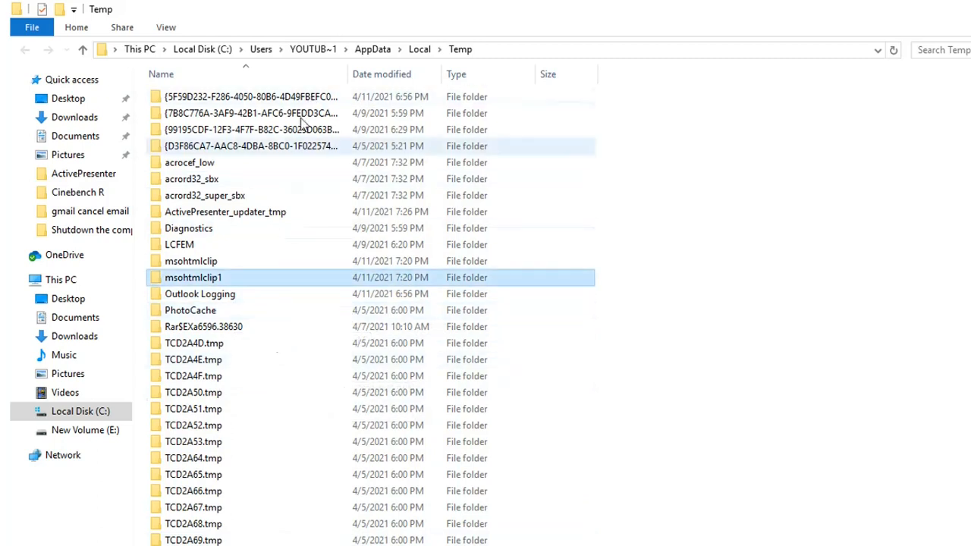
click(188, 376)
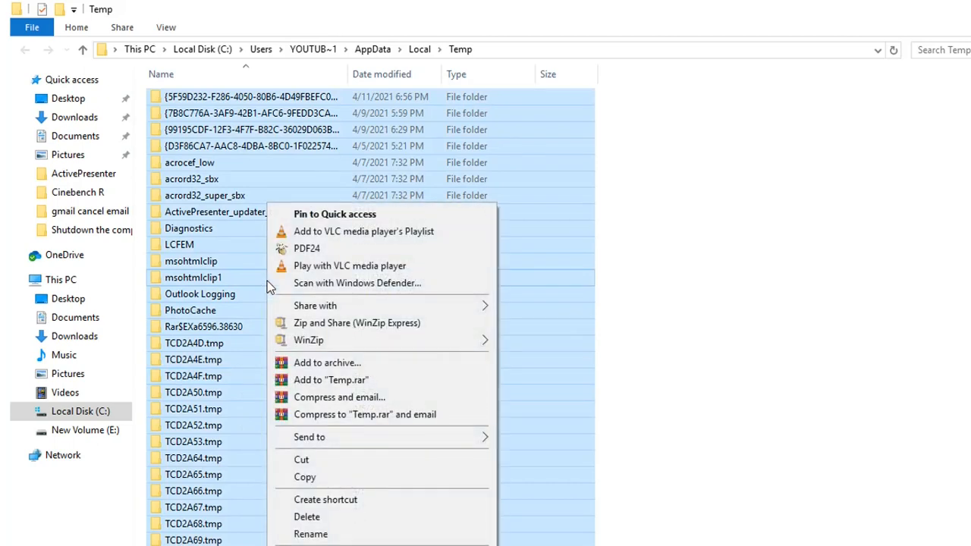
mouse_move(346, 436)
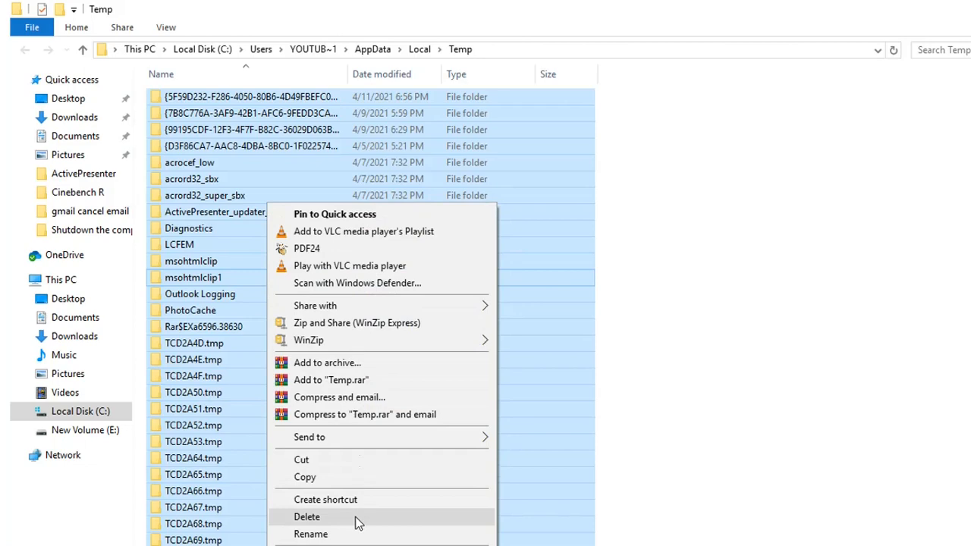
click(307, 515)
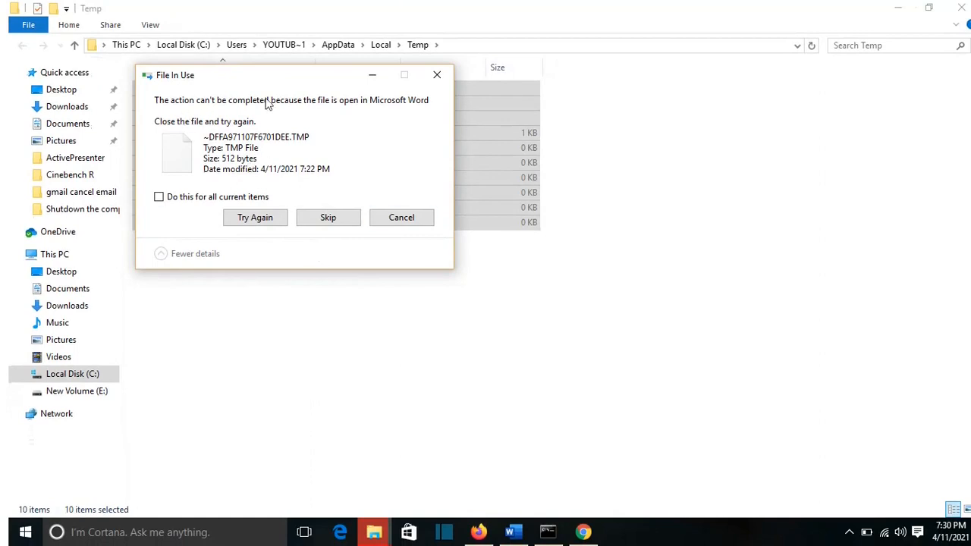
mouse_move(291, 110)
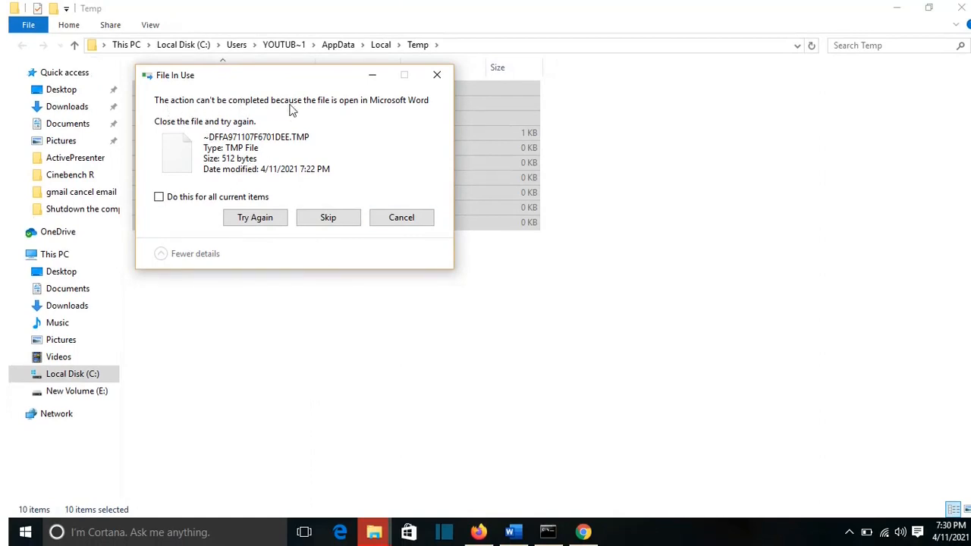
mouse_move(416, 114)
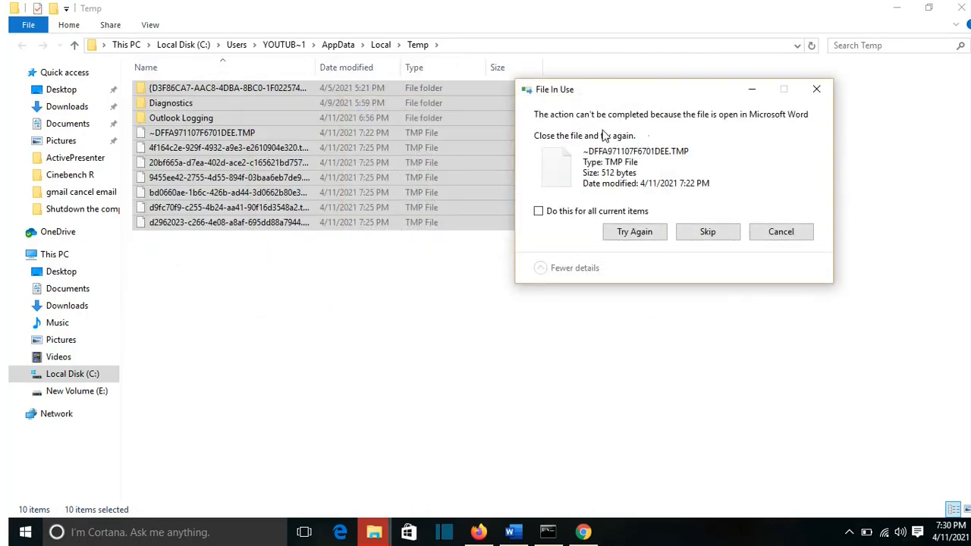
mouse_move(538, 164)
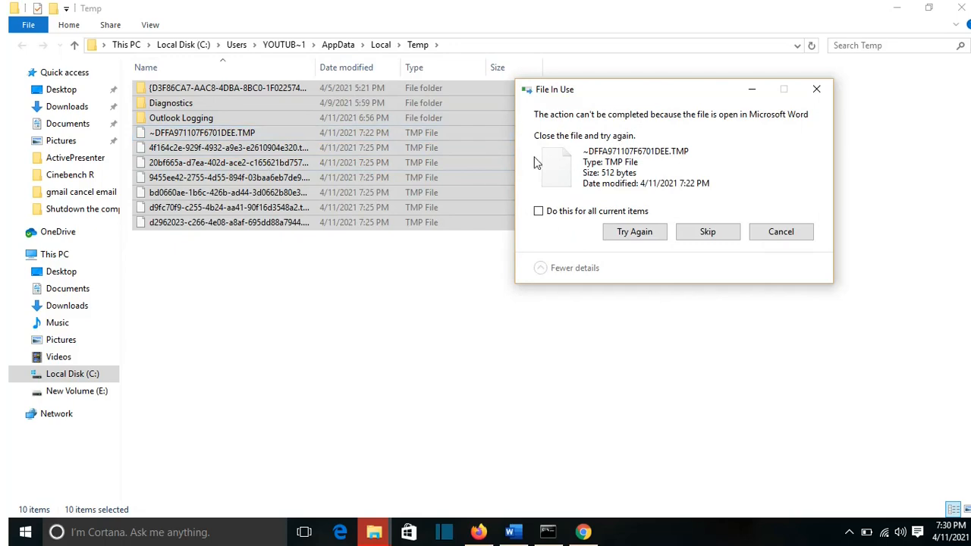
mouse_move(525, 506)
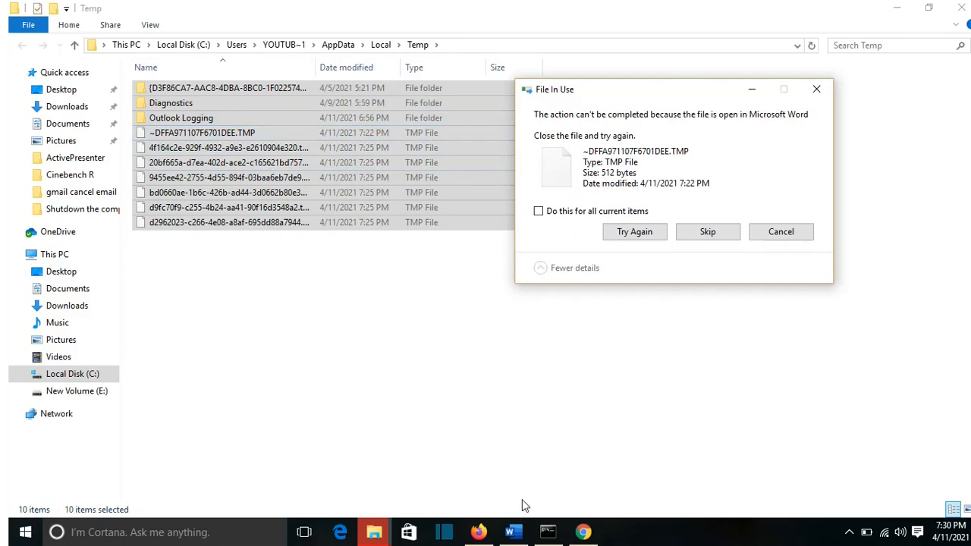
mouse_move(511, 531)
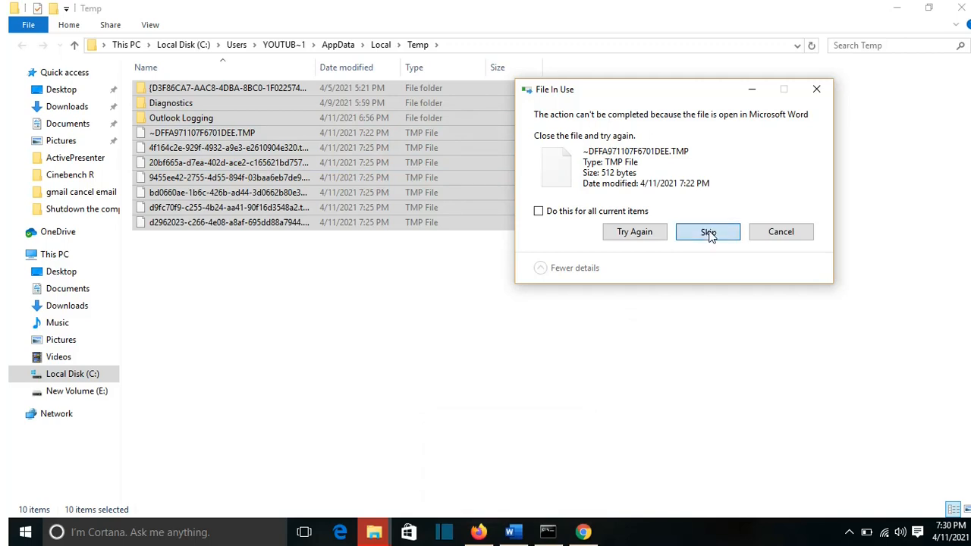
Skip all in-use temp files and folders, applying the skip to every locked item.
click(707, 231)
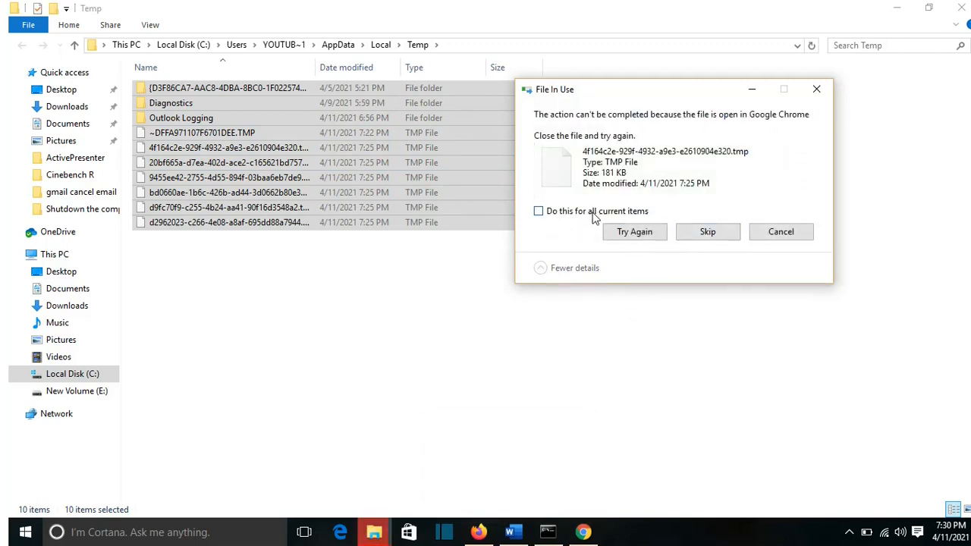
click(537, 211)
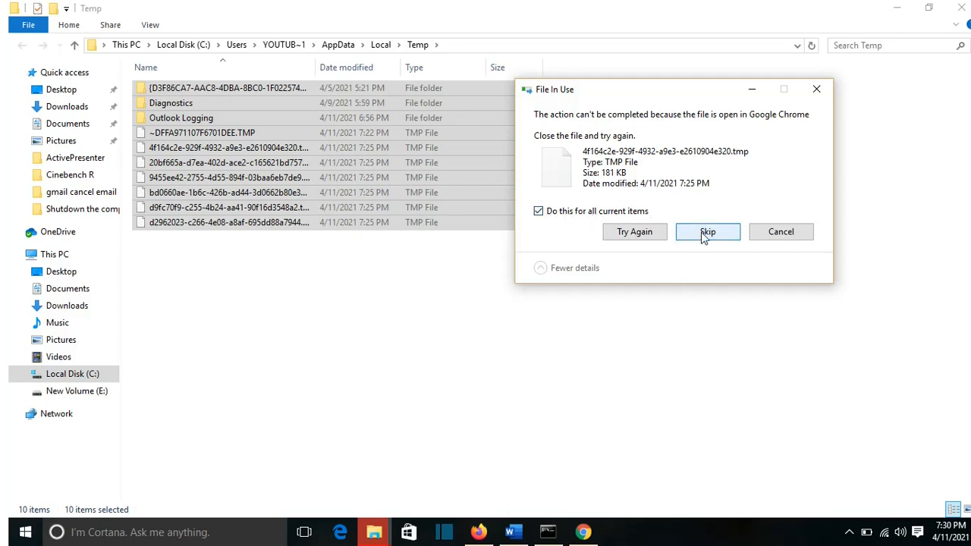
click(707, 230)
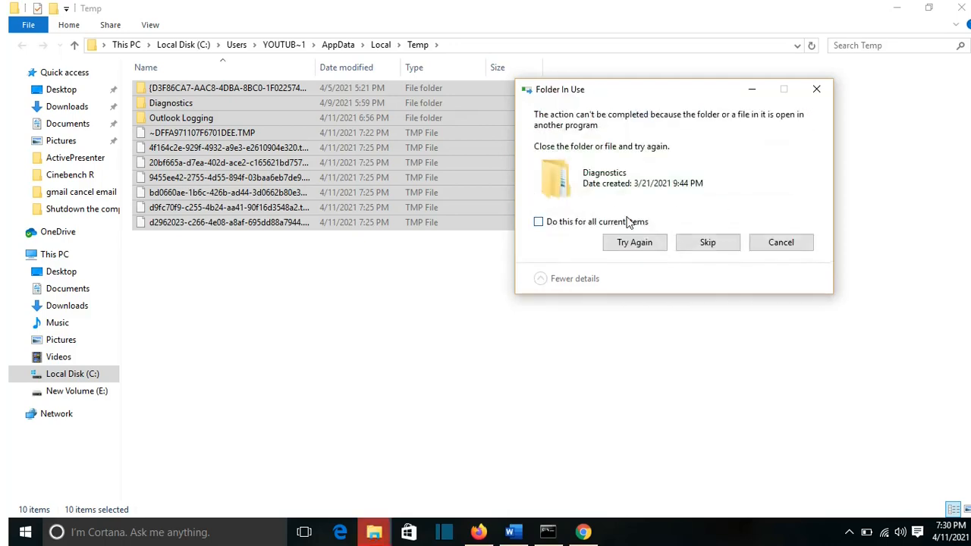
click(706, 242)
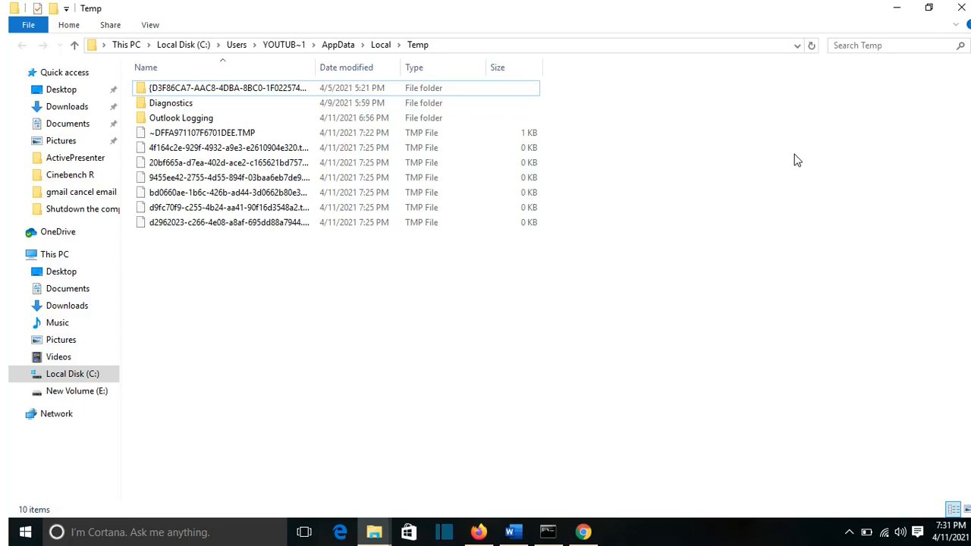
mouse_move(219, 369)
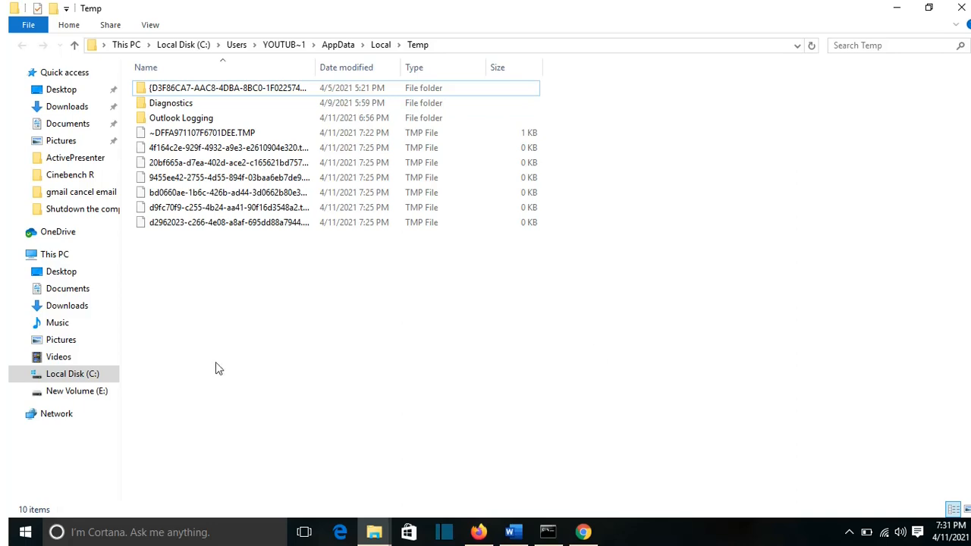
Select Local Disk (C:) in the navigation pane after the Temp delete finishes.
click(68, 373)
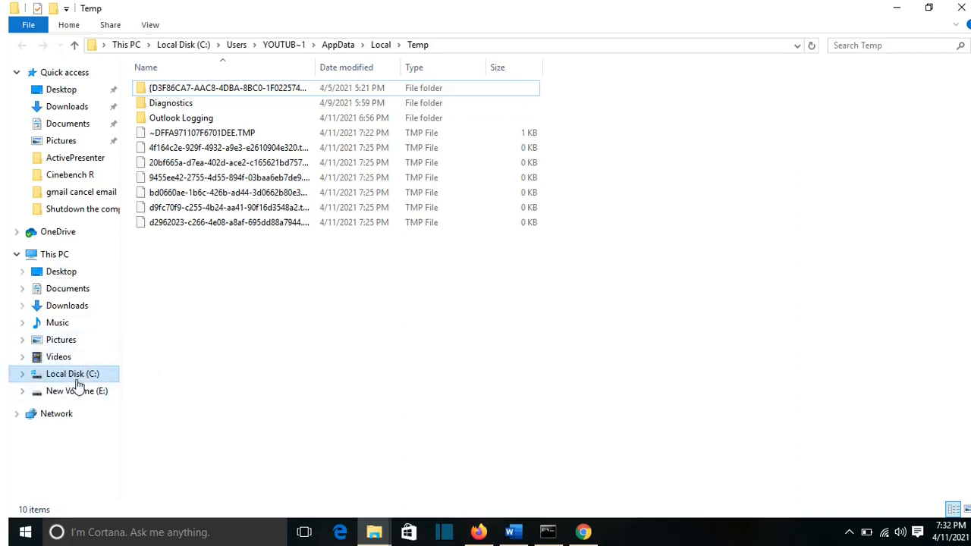
Launch Disk Cleanup for drive C: from its Properties General tab.
right_click(73, 374)
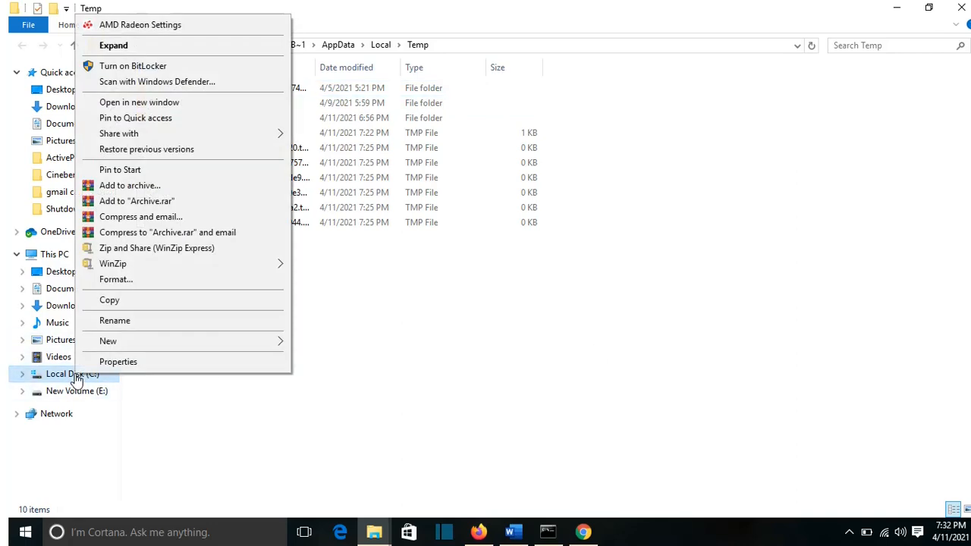
mouse_move(106, 361)
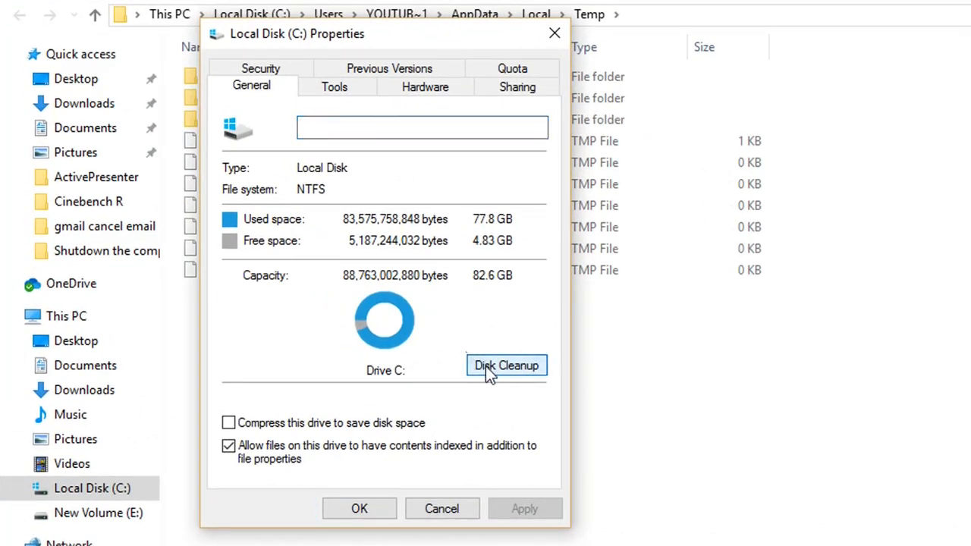
click(507, 364)
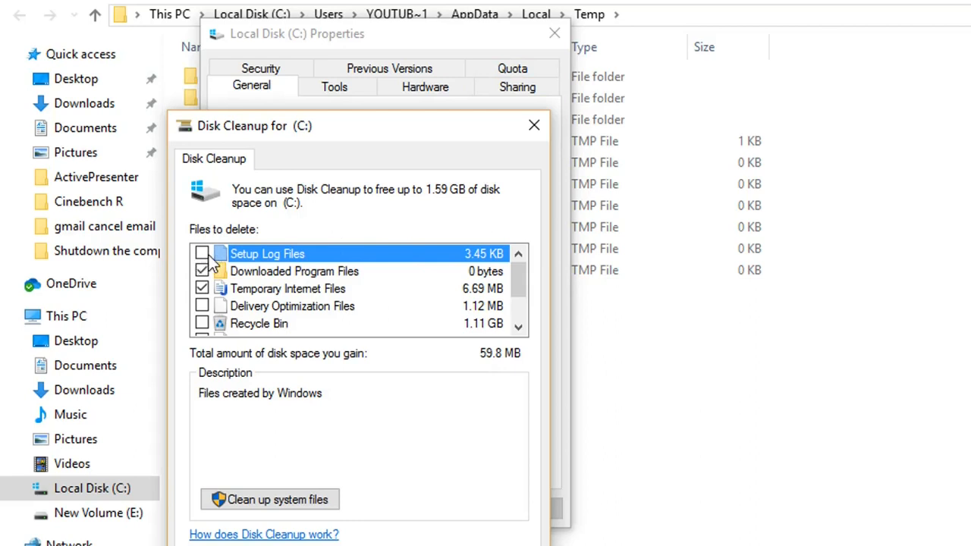
Check Recycle Bin, Temporary files and Delivery Optimization Files in the Files to delete list.
scroll(down, 3)
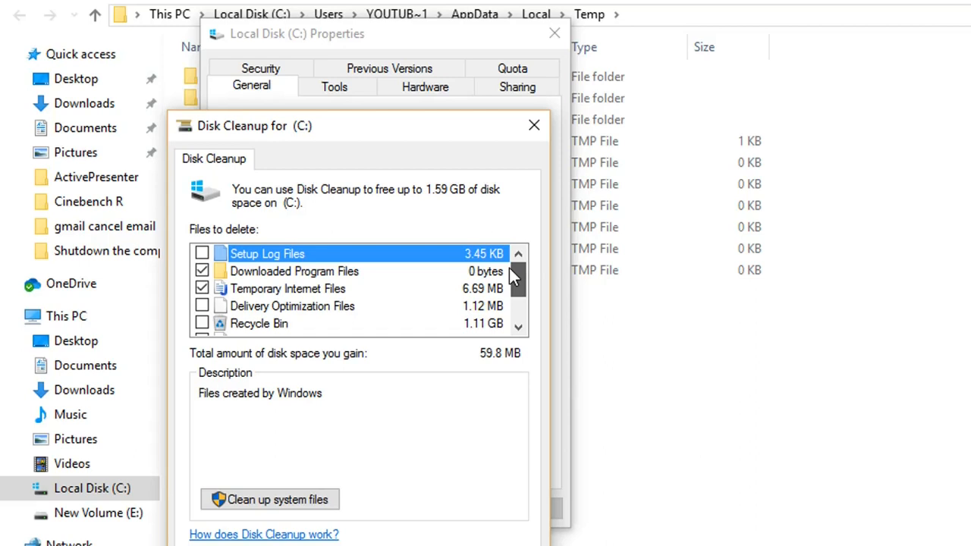
mouse_move(514, 281)
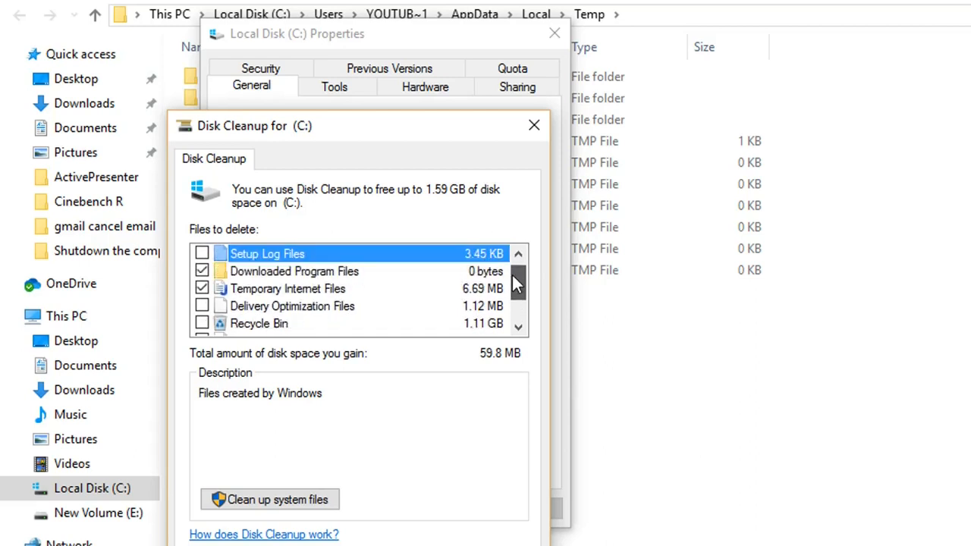
mouse_move(483, 337)
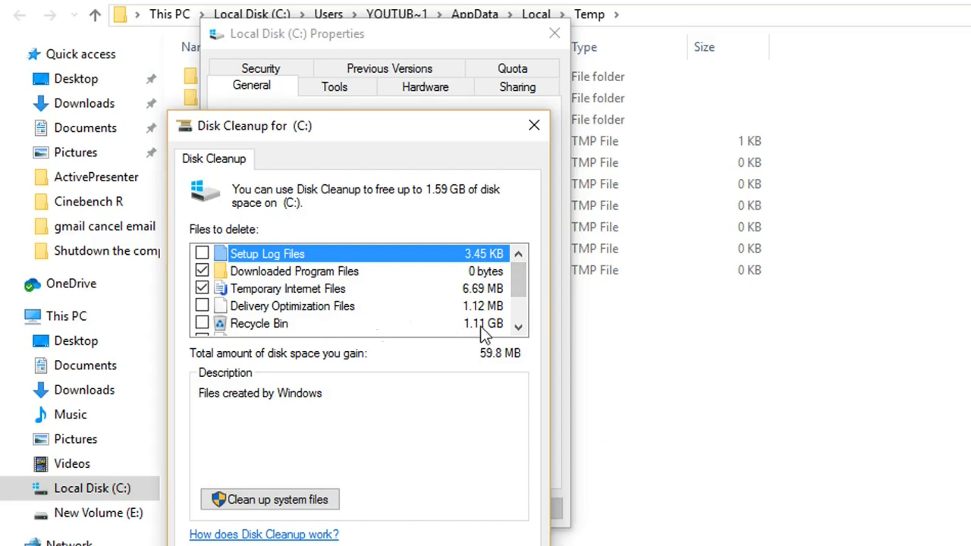
scroll(down, 3)
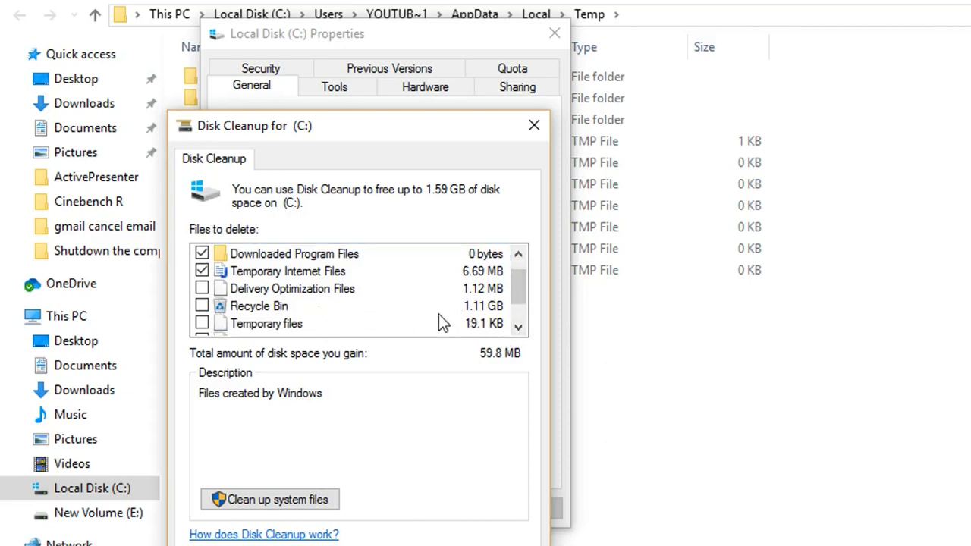
mouse_move(206, 311)
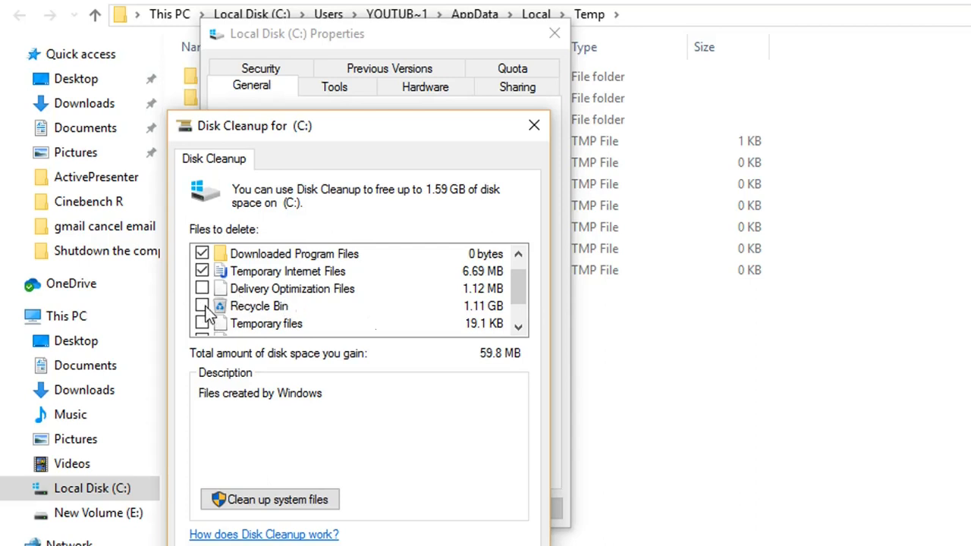
click(202, 307)
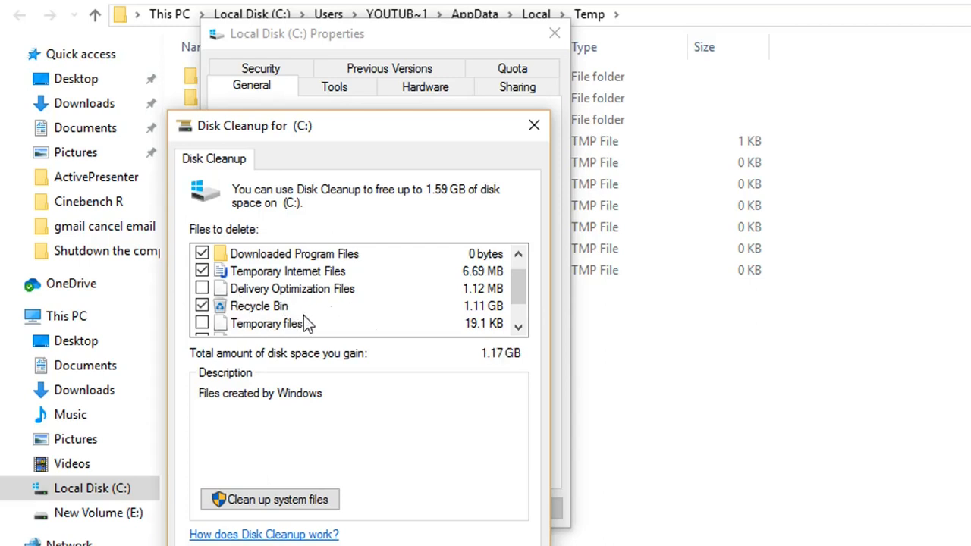
mouse_move(352, 318)
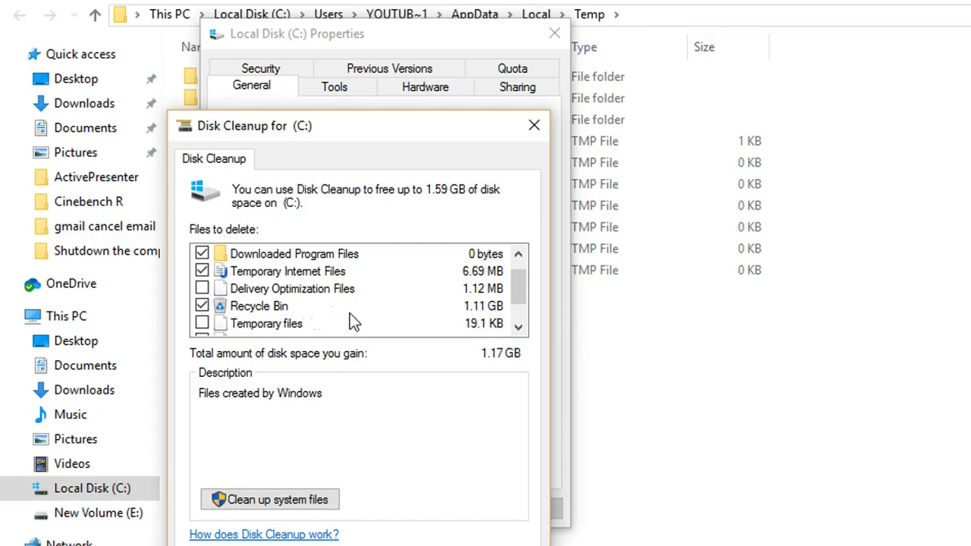
scroll(down, 3)
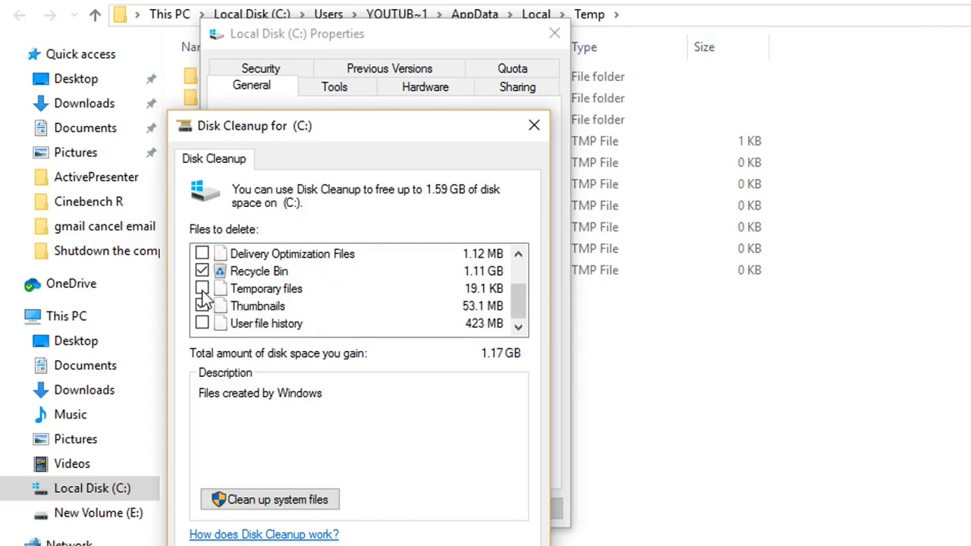
click(203, 288)
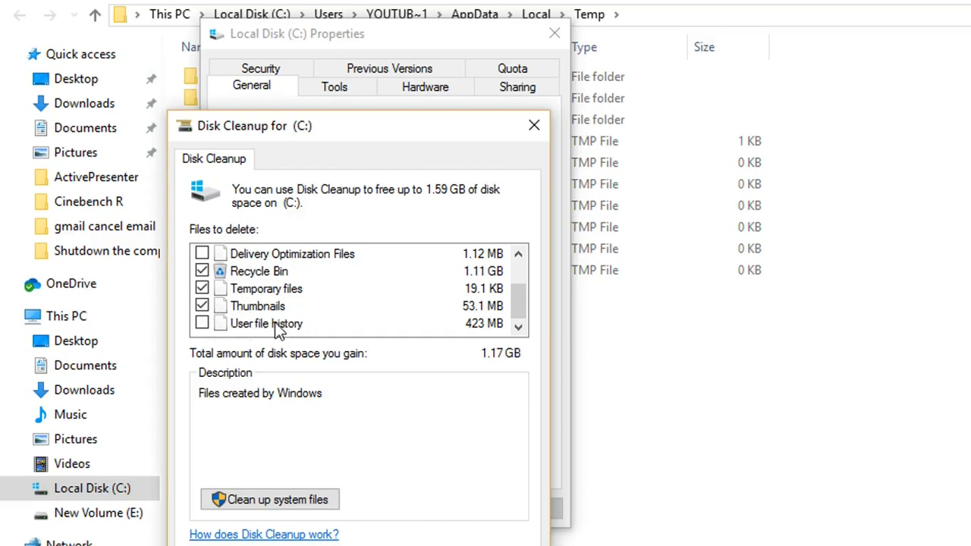
mouse_move(361, 333)
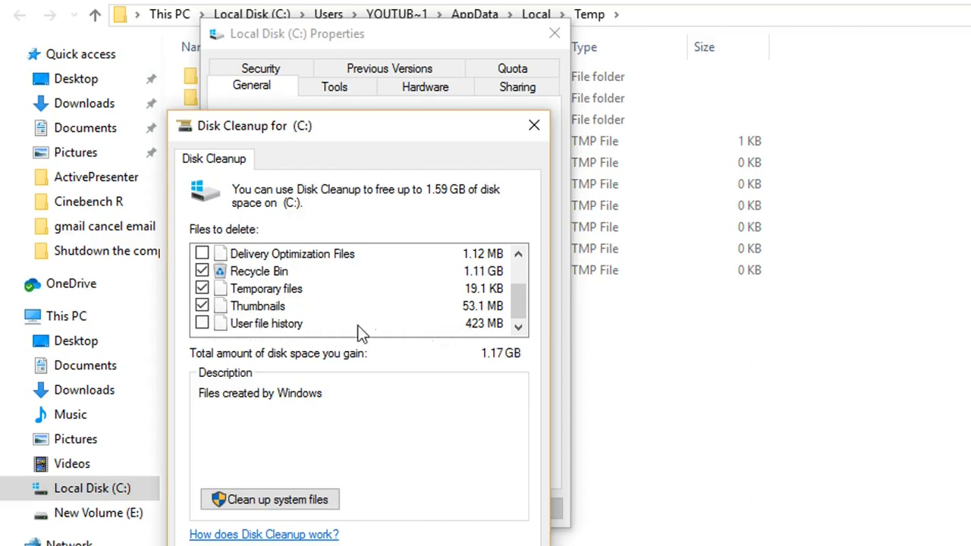
mouse_move(276, 331)
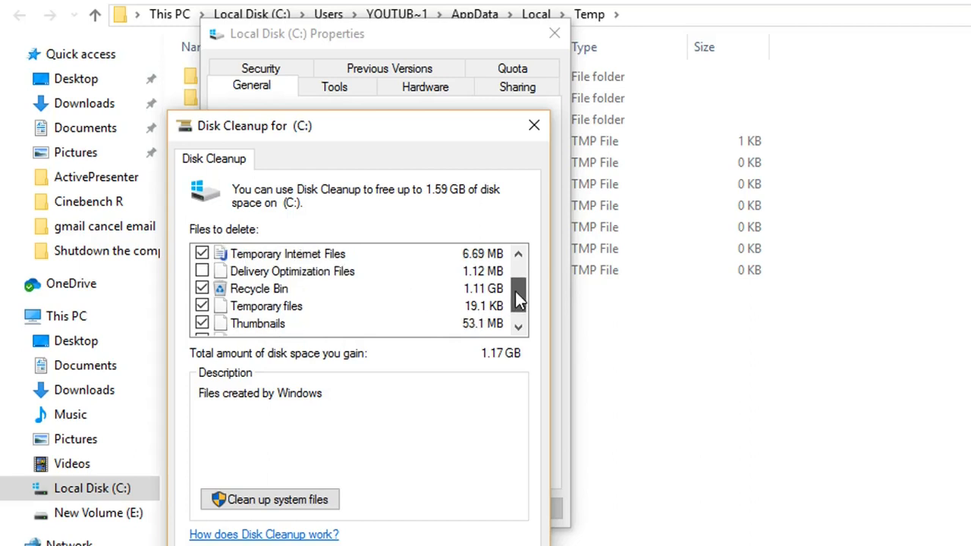
scroll(down, 3)
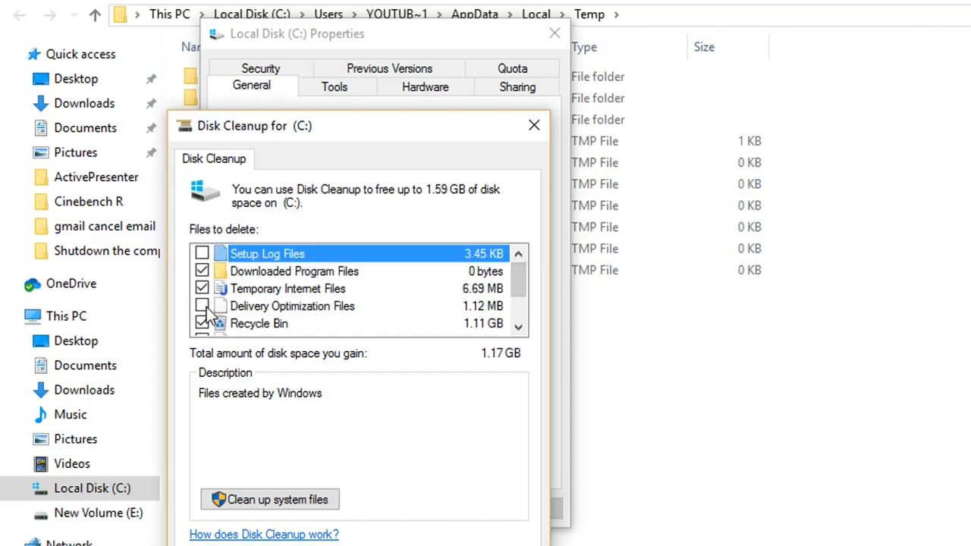
click(202, 306)
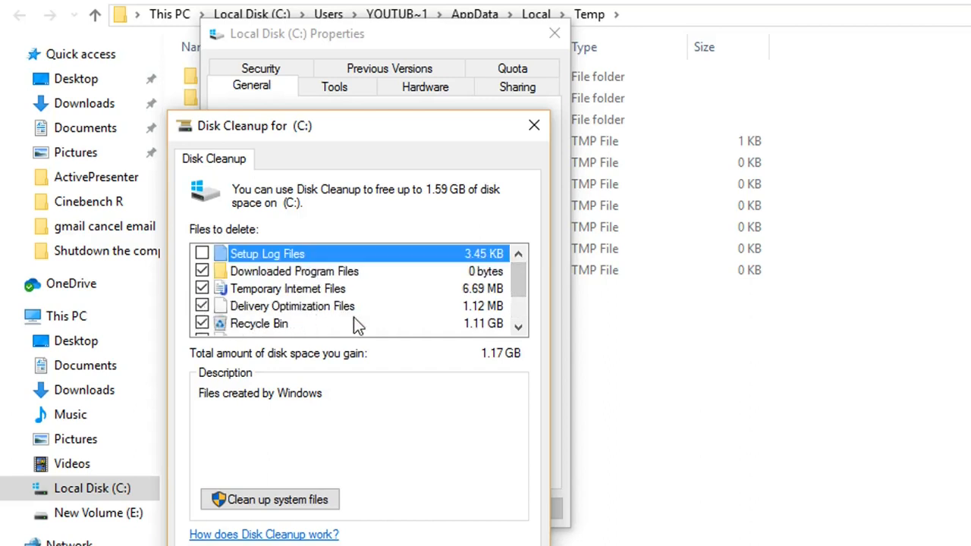
mouse_move(312, 291)
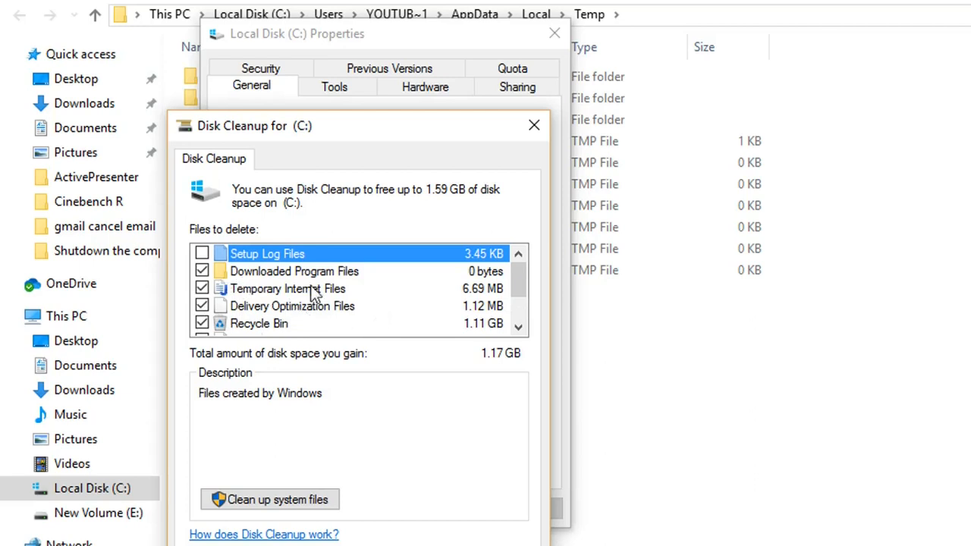
mouse_move(330, 297)
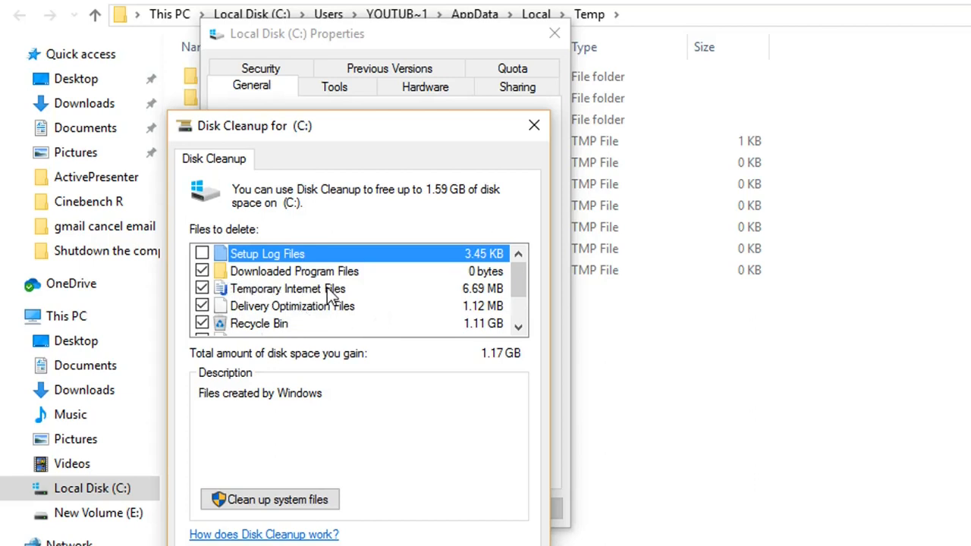
mouse_move(316, 307)
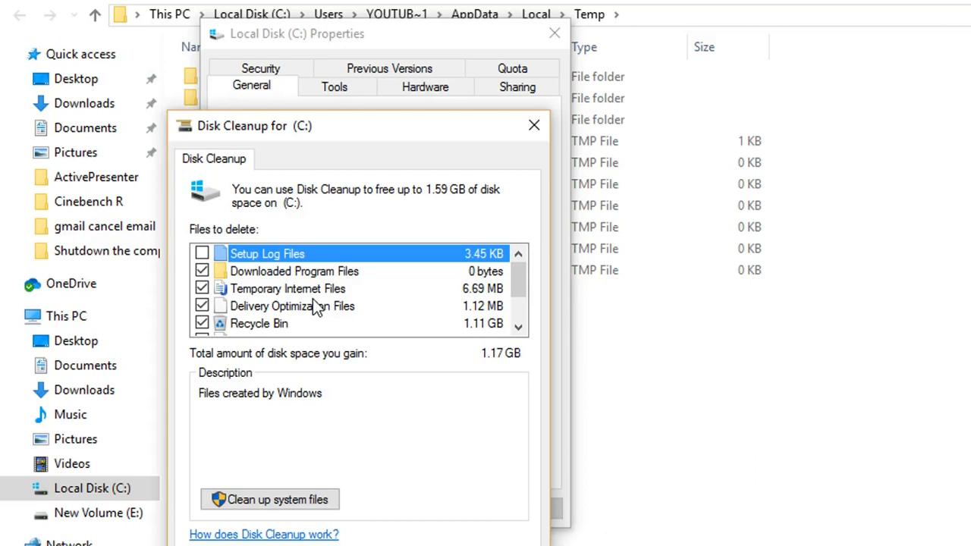
mouse_move(297, 295)
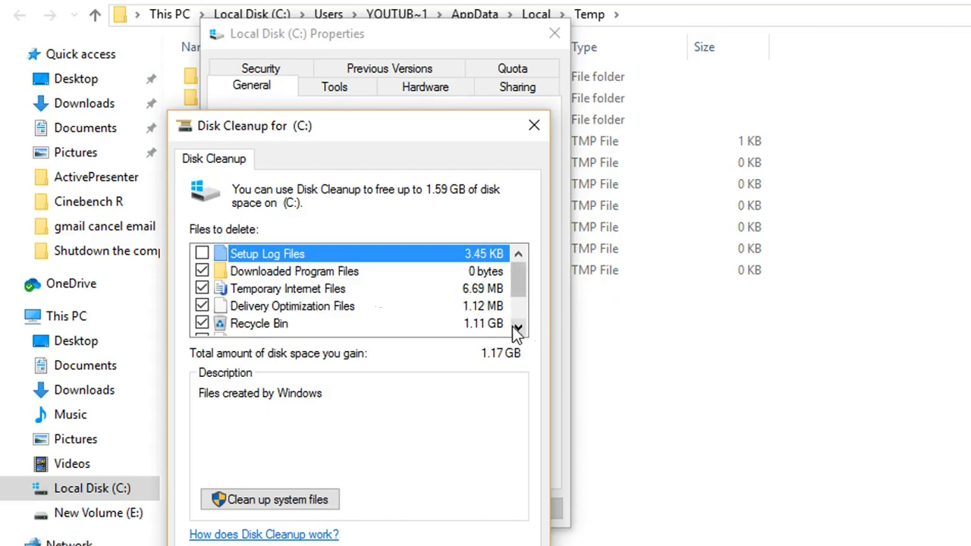
scroll(down, 3)
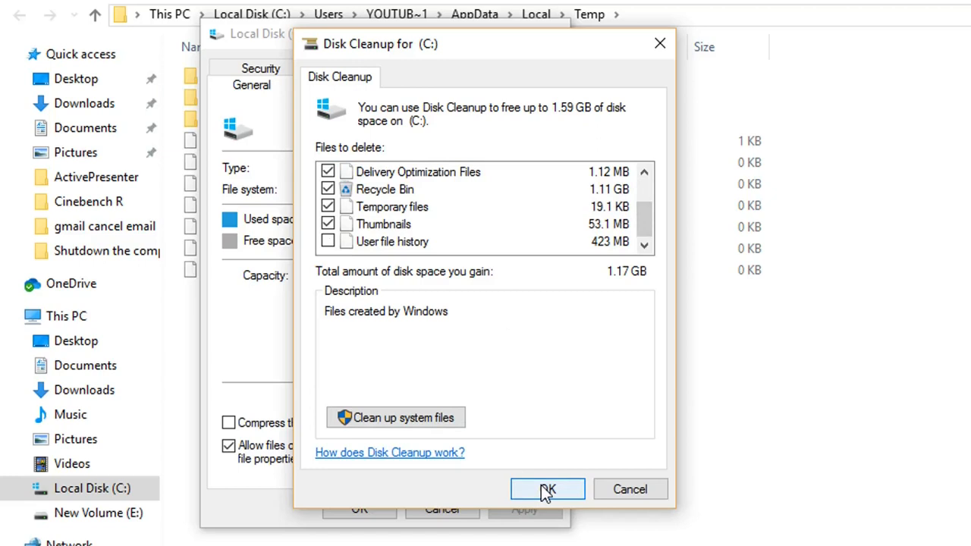
Confirm Delete Files so Disk Cleanup permanently removes the chosen categories from drive C:.
click(548, 488)
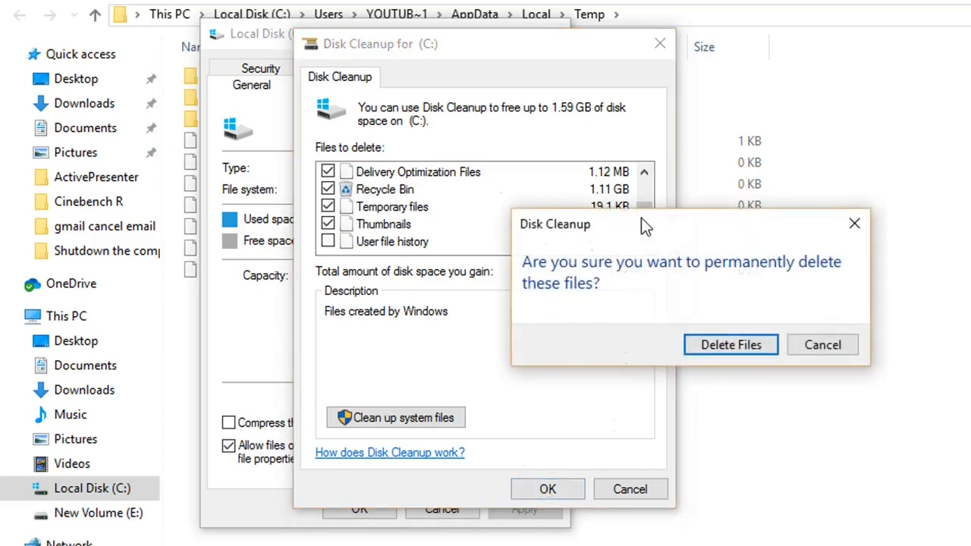
mouse_move(629, 306)
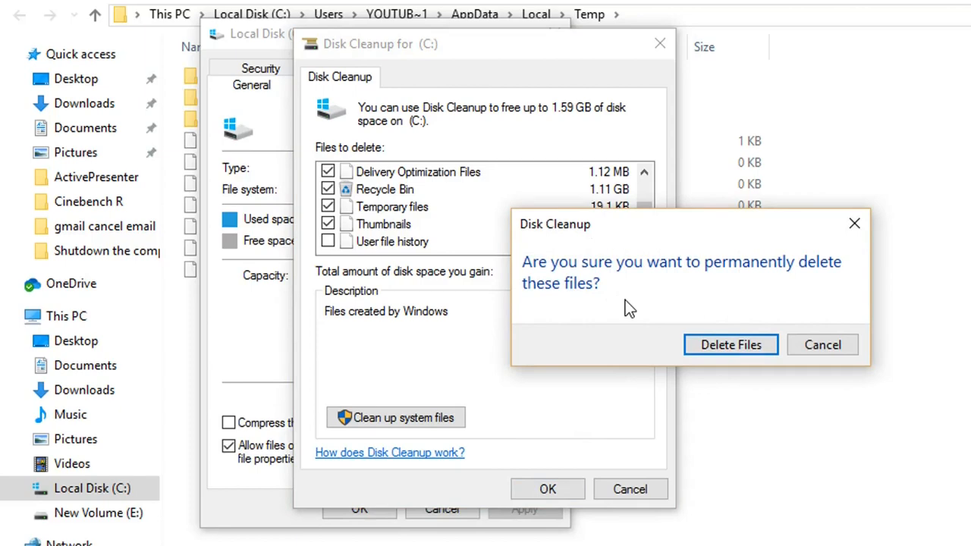
click(731, 345)
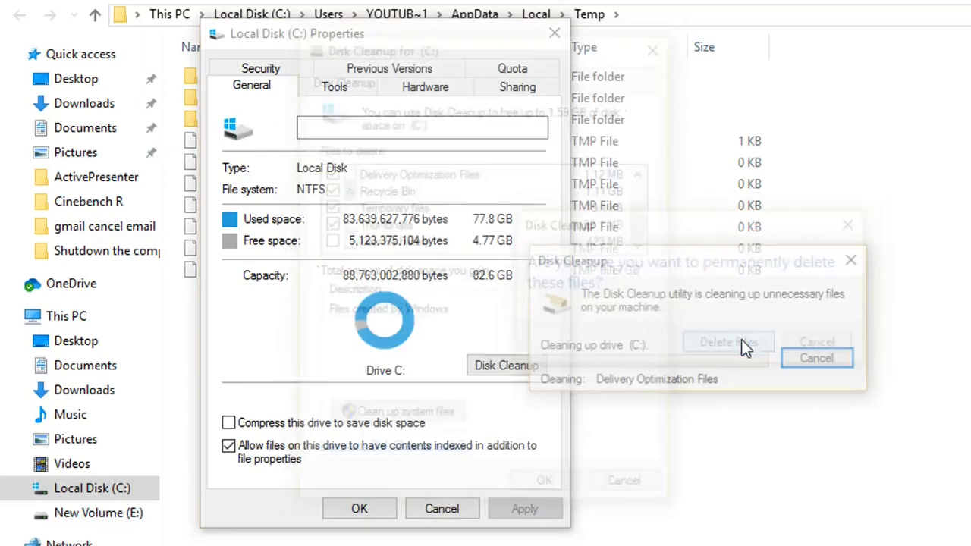
click(728, 341)
text(run)
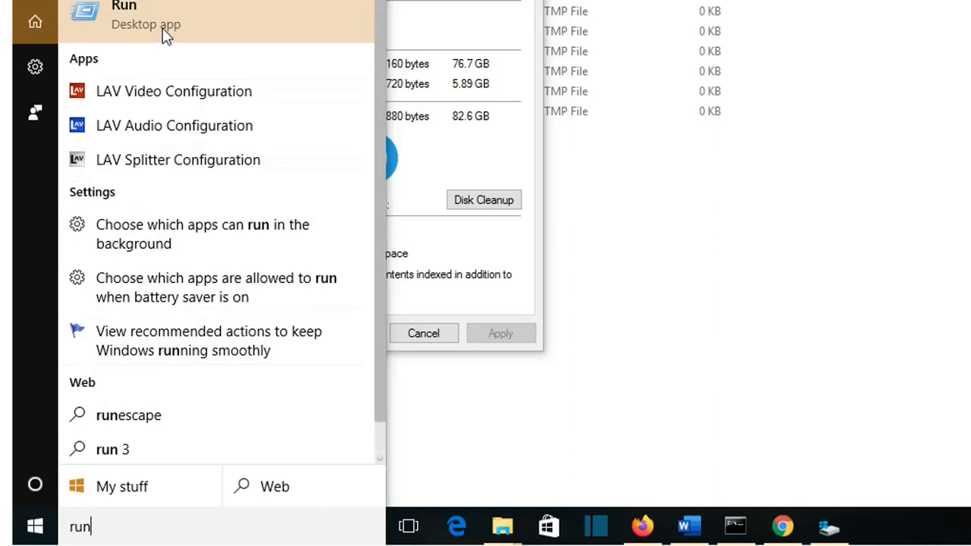
Reopen Run and replace the %temp% entry with 'prefetch'.
click(123, 6)
text(%temp%)
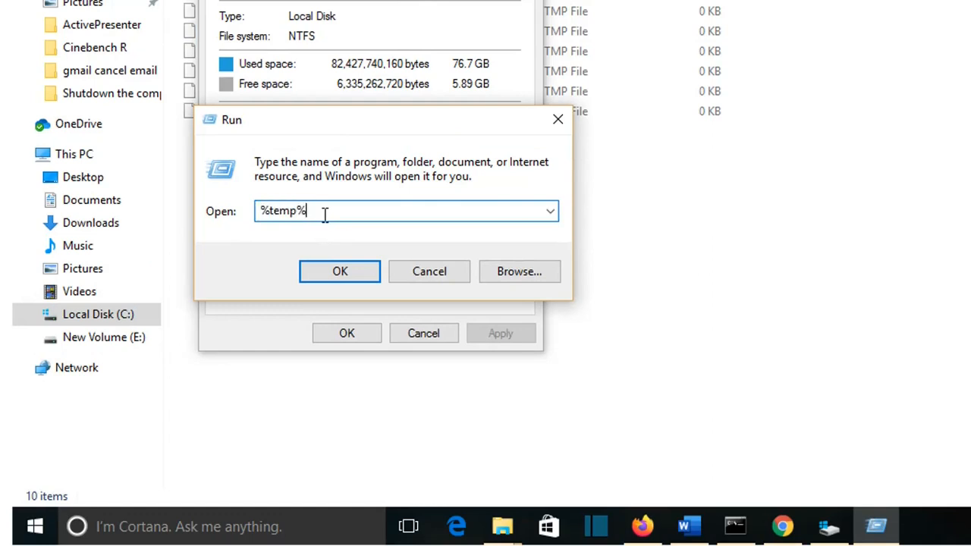
key(ctrl+a)
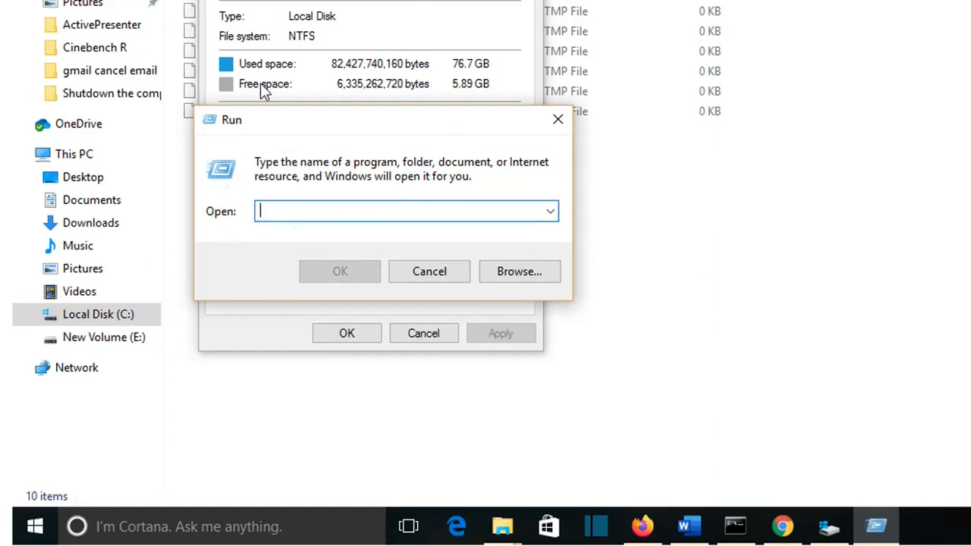
text(prefetch)
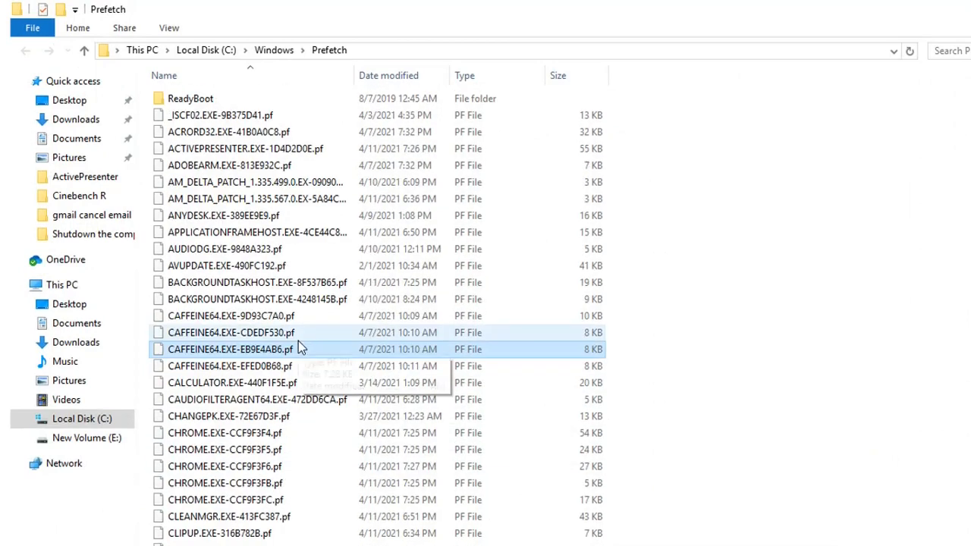
mouse_move(300, 343)
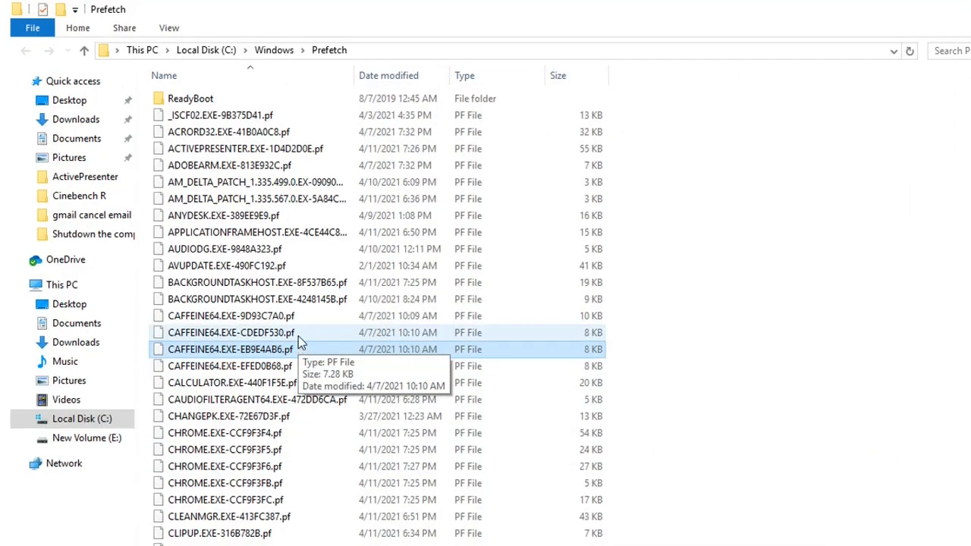
Select all Prefetch files, delete them and skip the one file still in use.
click(225, 249)
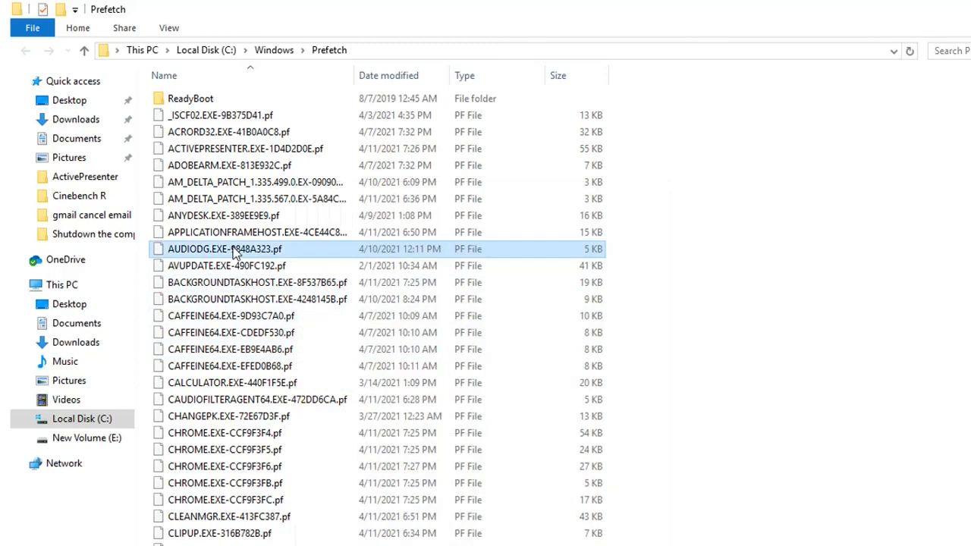
key(ctrl+a)
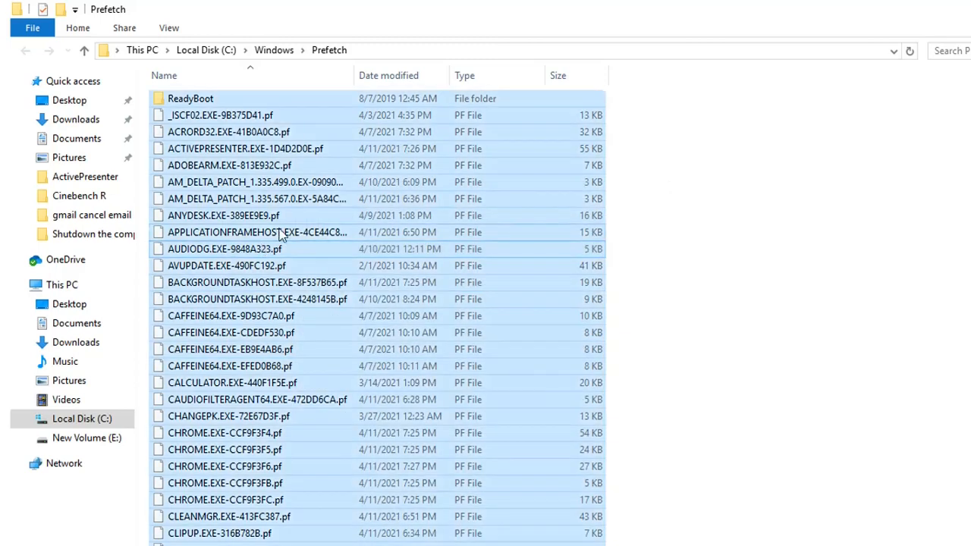
mouse_move(288, 182)
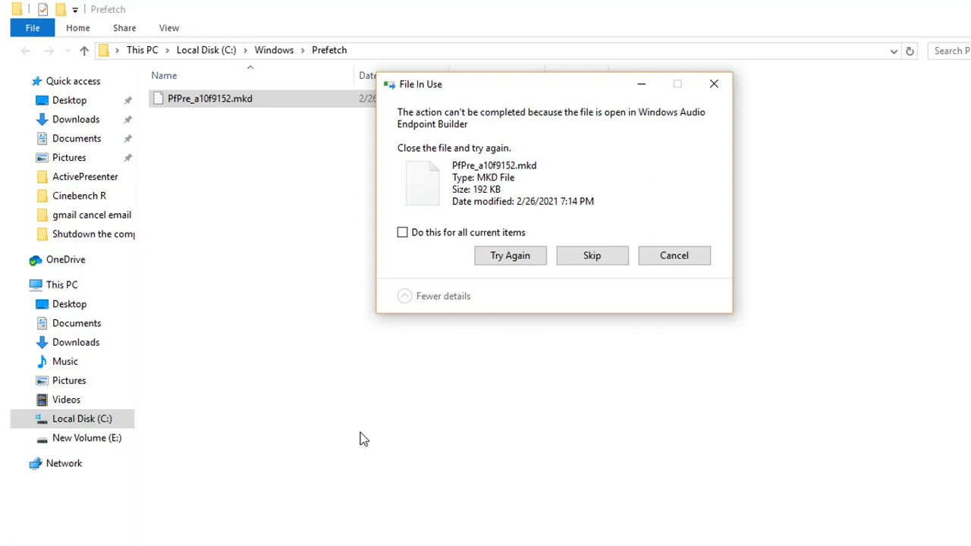
mouse_move(601, 270)
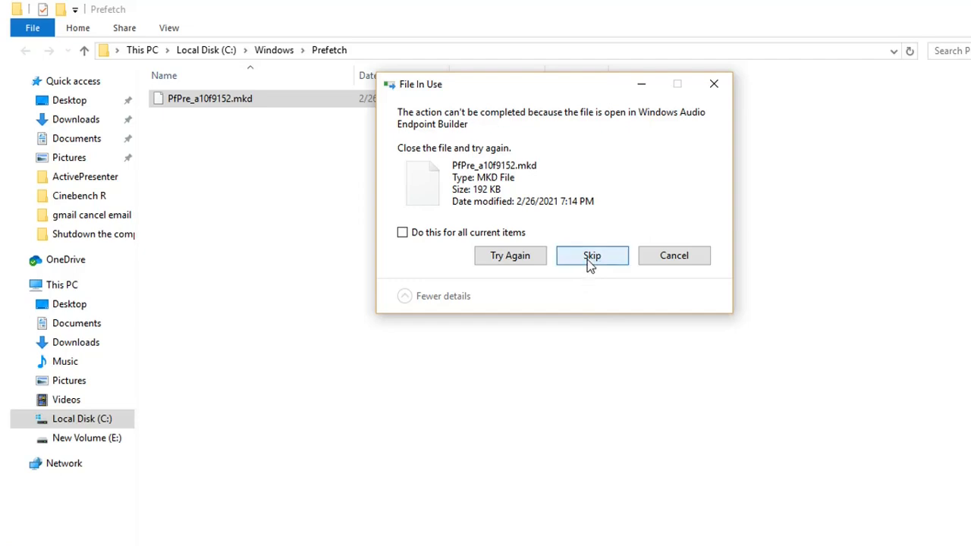
click(592, 255)
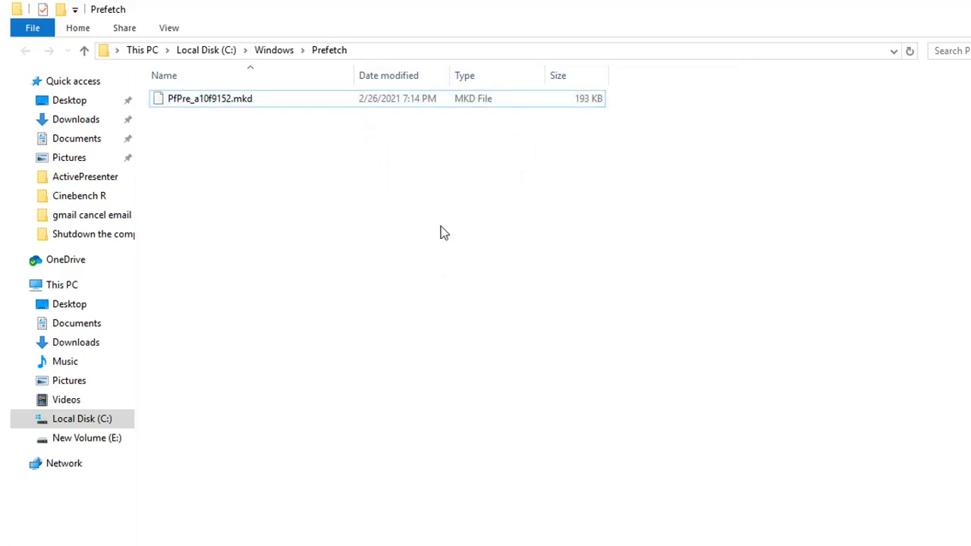
mouse_move(426, 218)
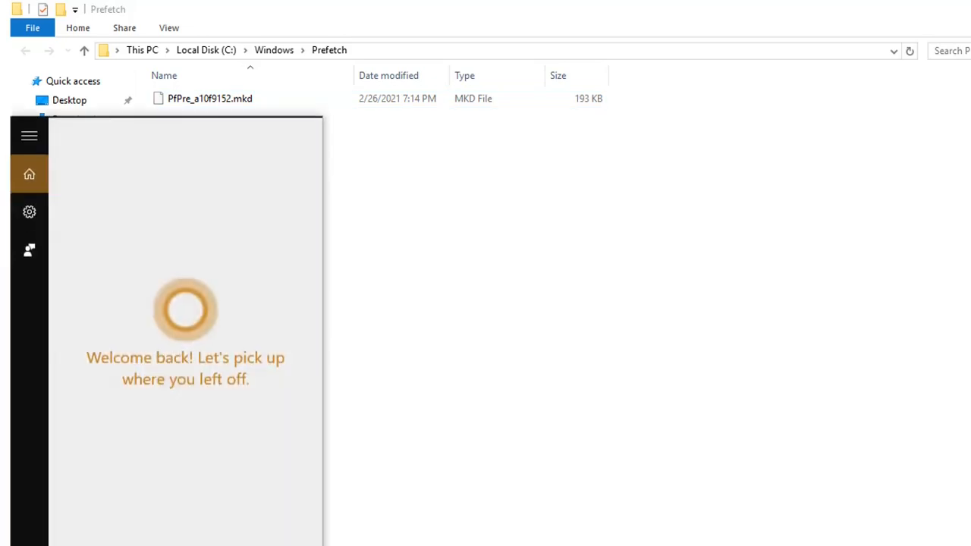
Launch Command Prompt with administrator rights from the cmd search result.
text(cmd)
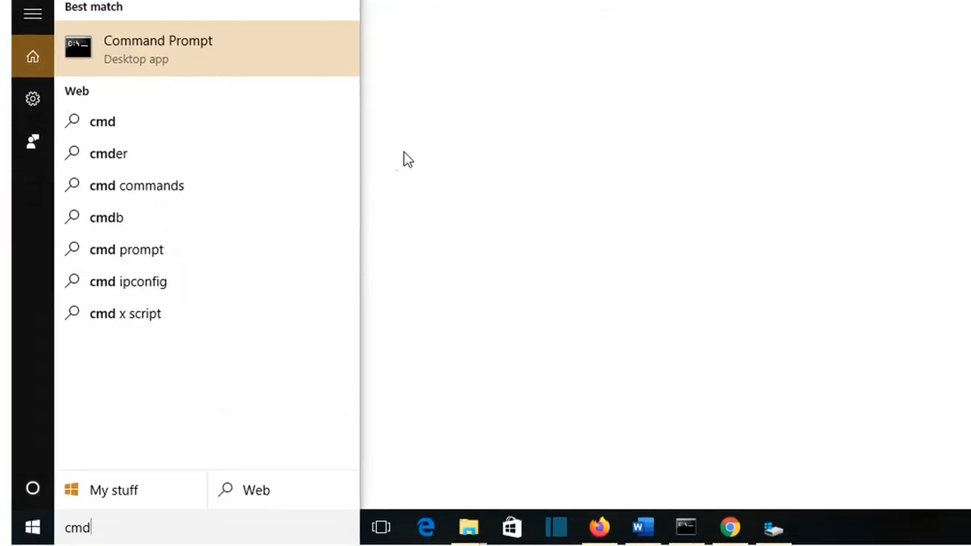
right_click(158, 47)
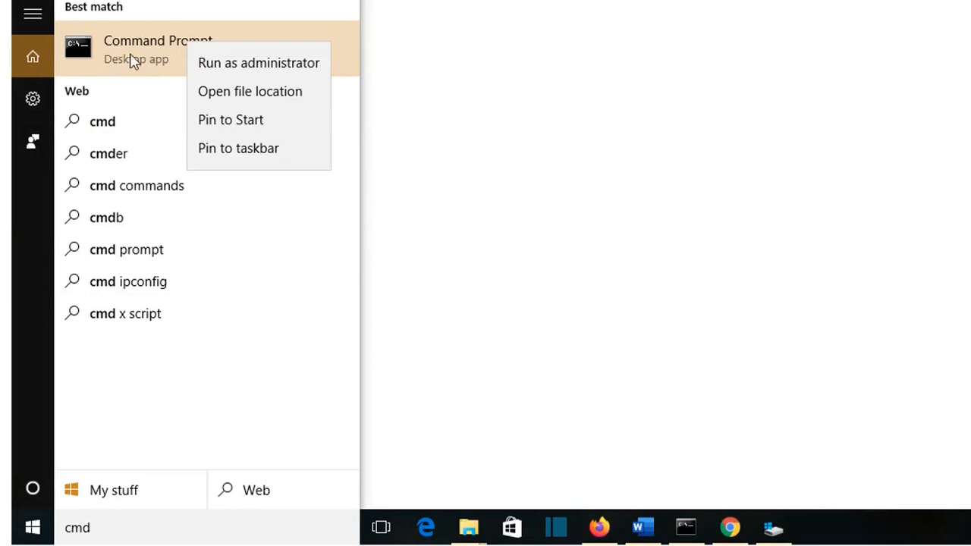
mouse_move(216, 68)
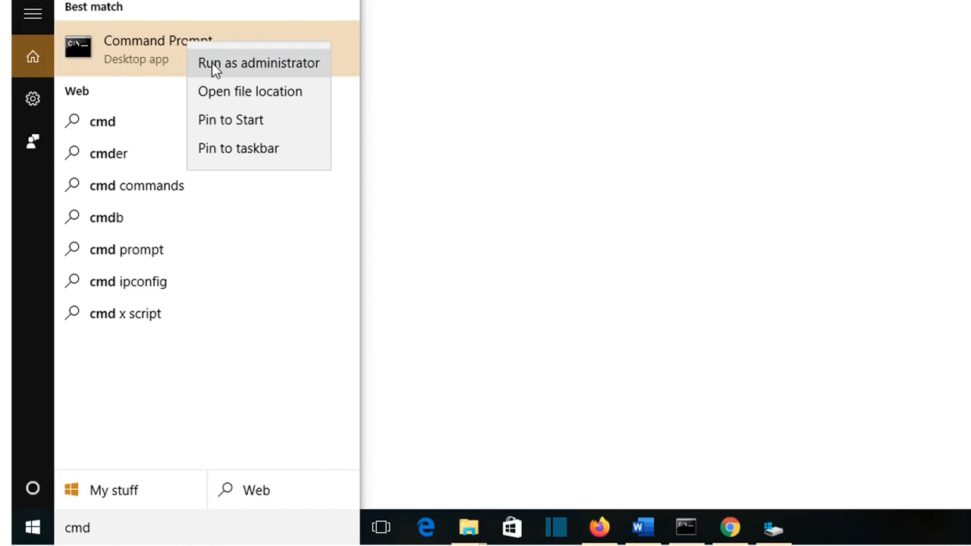
click(257, 62)
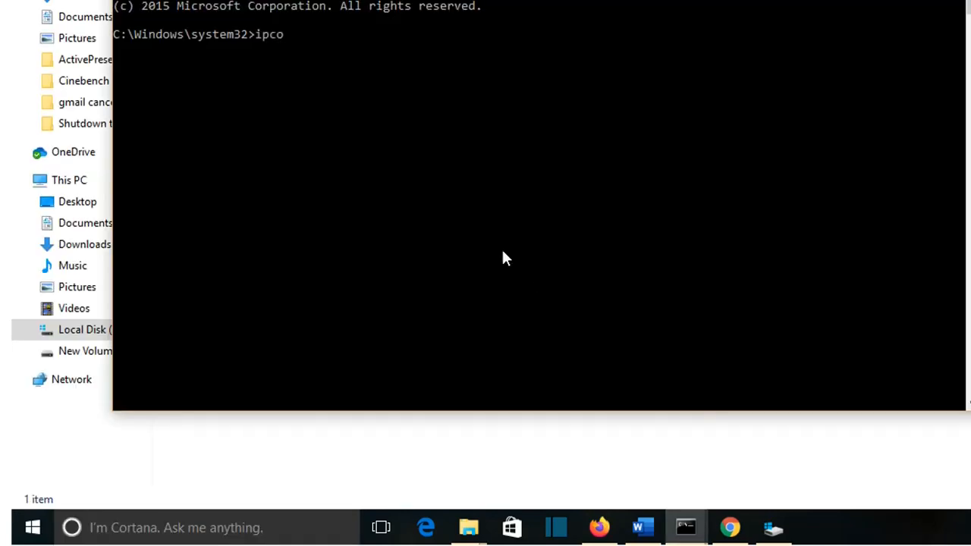
Run 'ipconfig /flushdns' to flush the DNS resolver cache.
text(nfig)
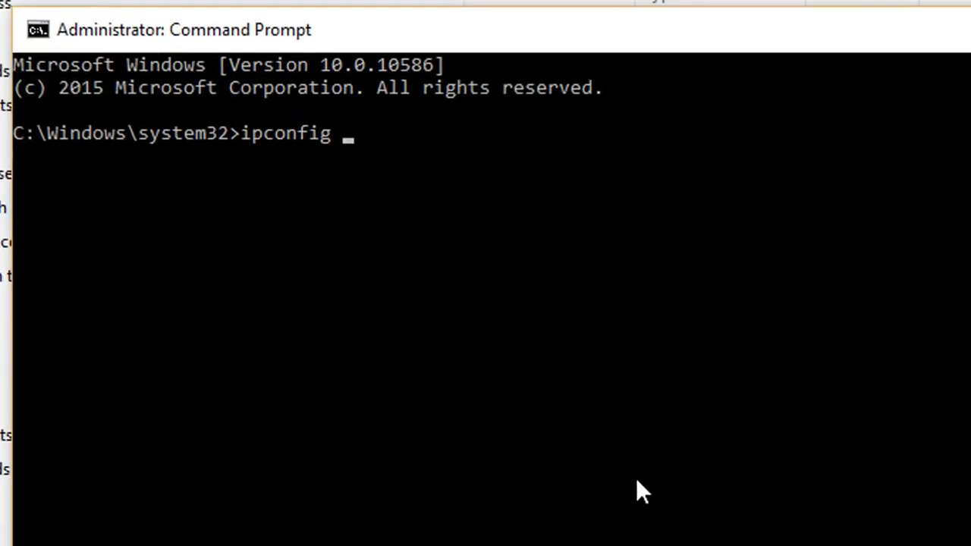
text(/flushd)
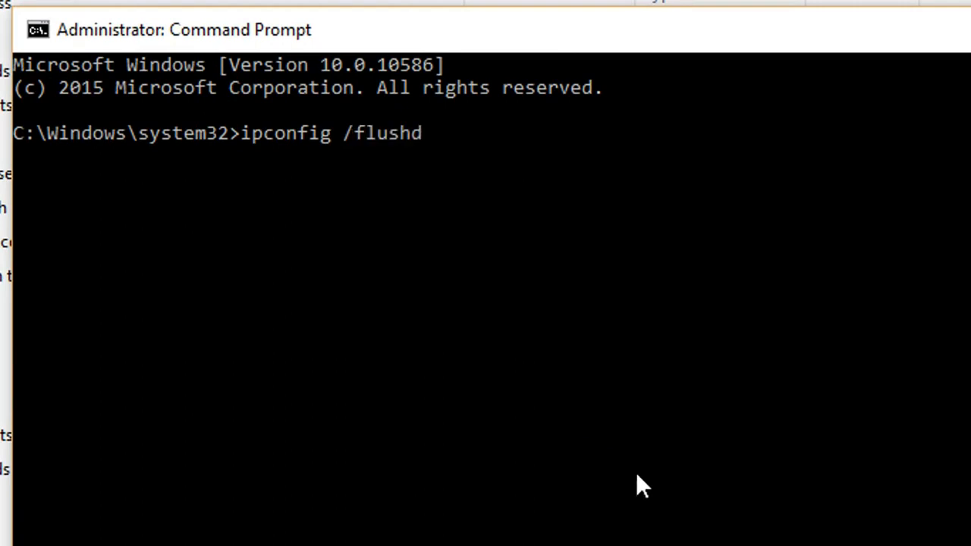
text(ns)
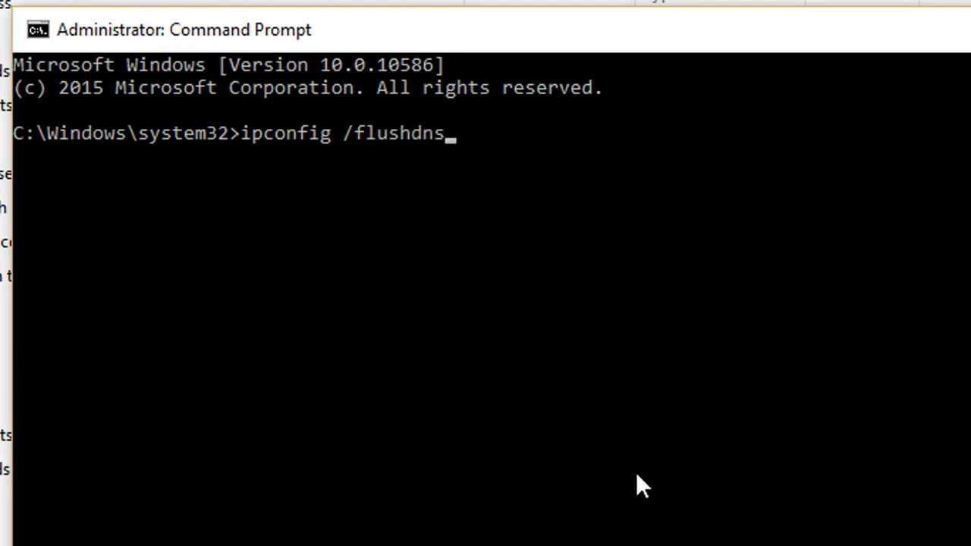
key(Enter)
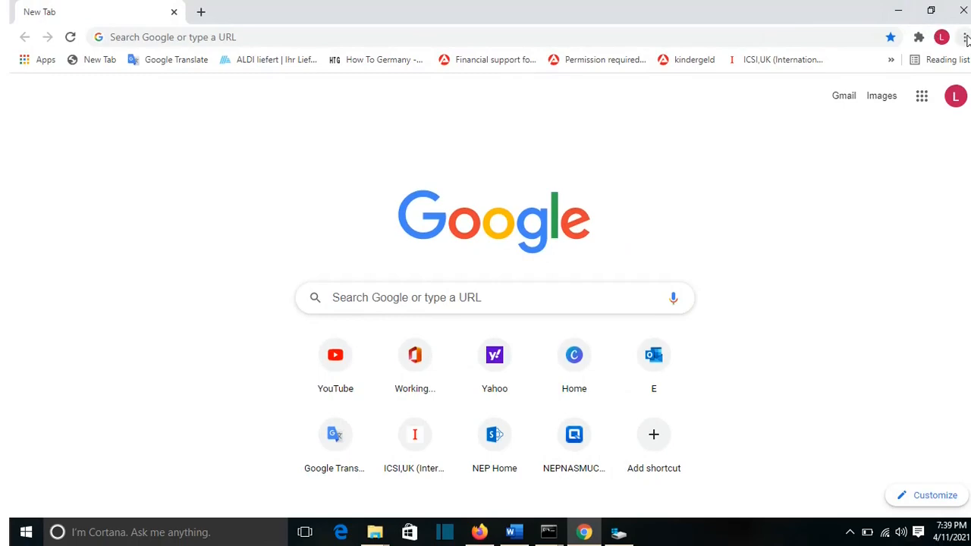
Reach Clear browsing data through Chrome's menu and More tools.
click(964, 35)
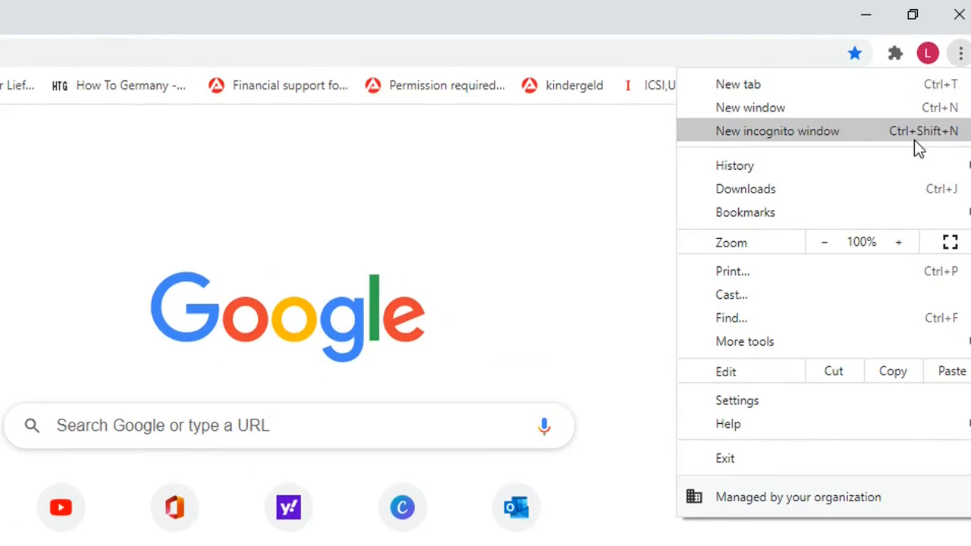
click(744, 342)
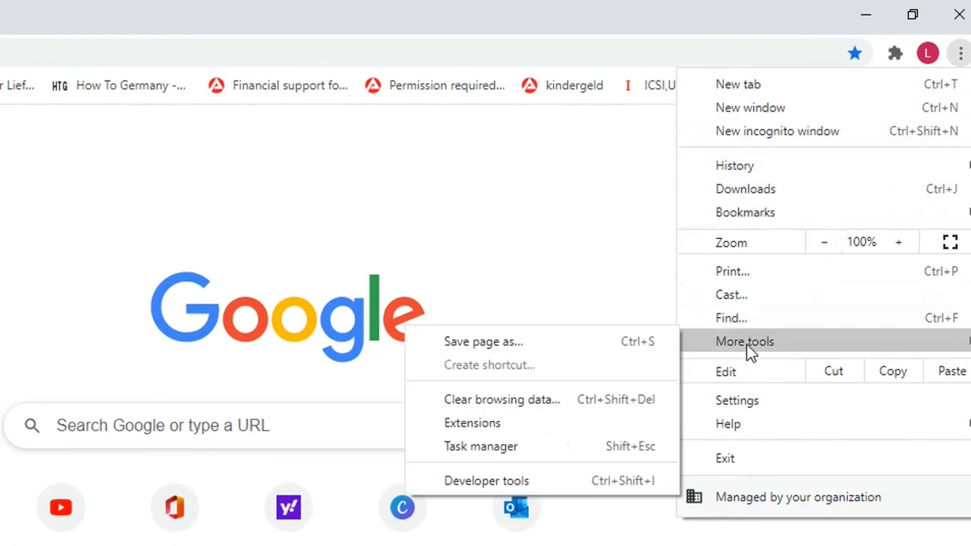
mouse_move(536, 404)
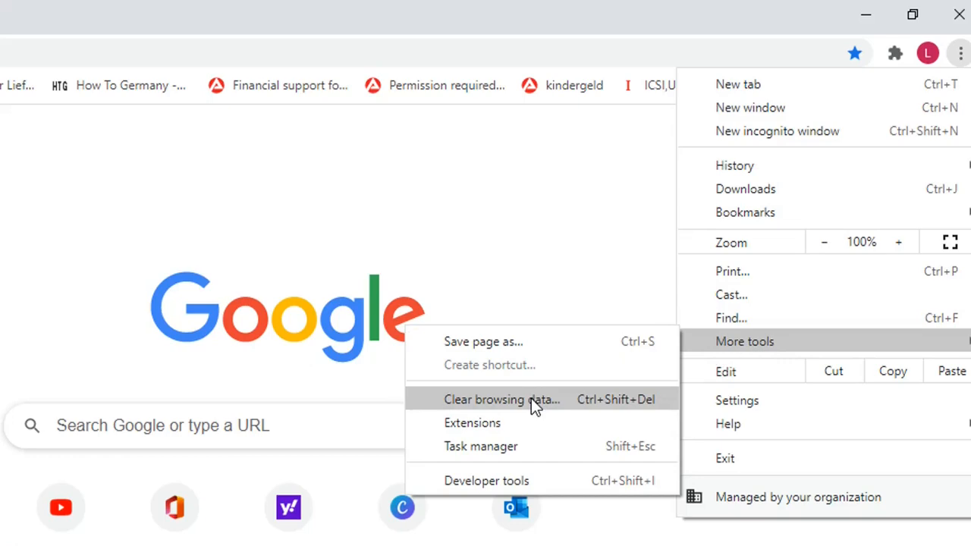
click(502, 399)
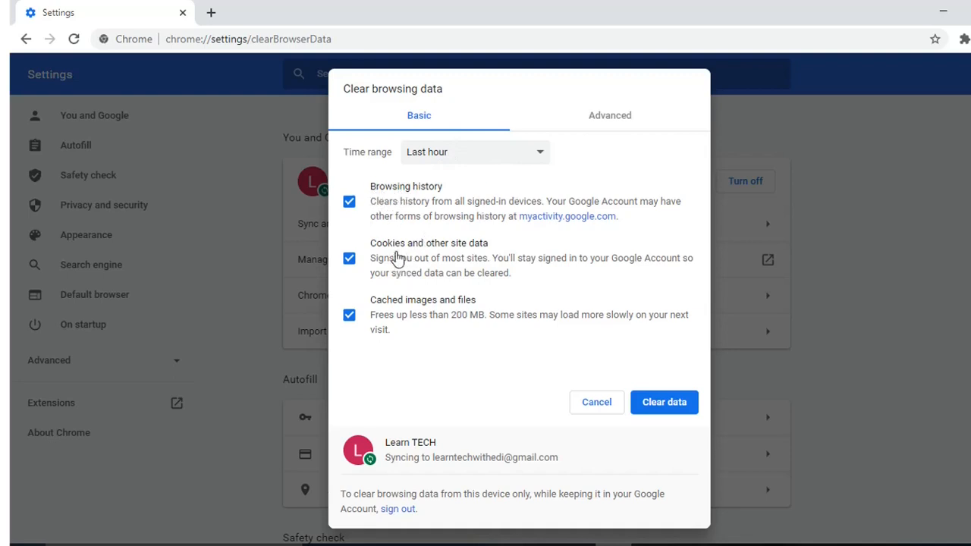
mouse_move(406, 316)
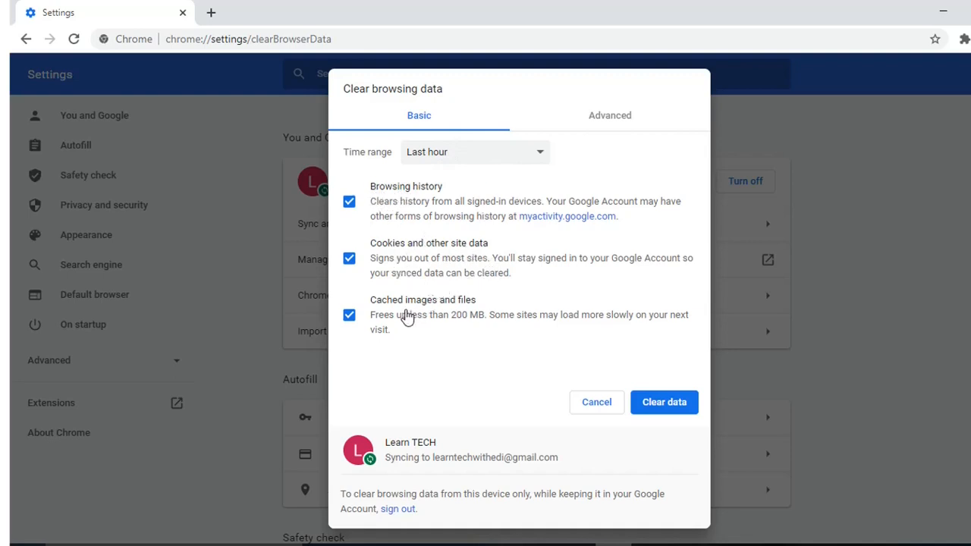
mouse_move(504, 321)
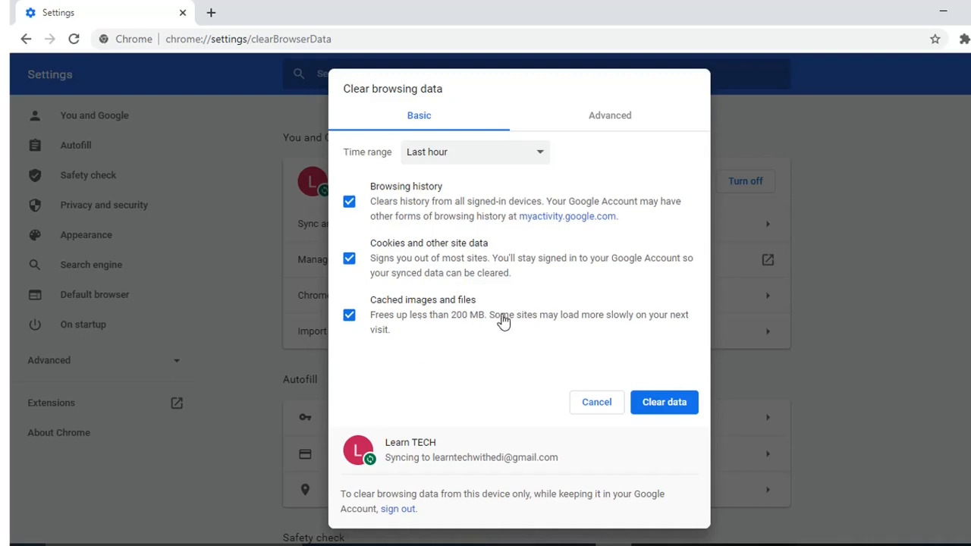
Keep the clear browsing data time range at Last hour.
click(473, 152)
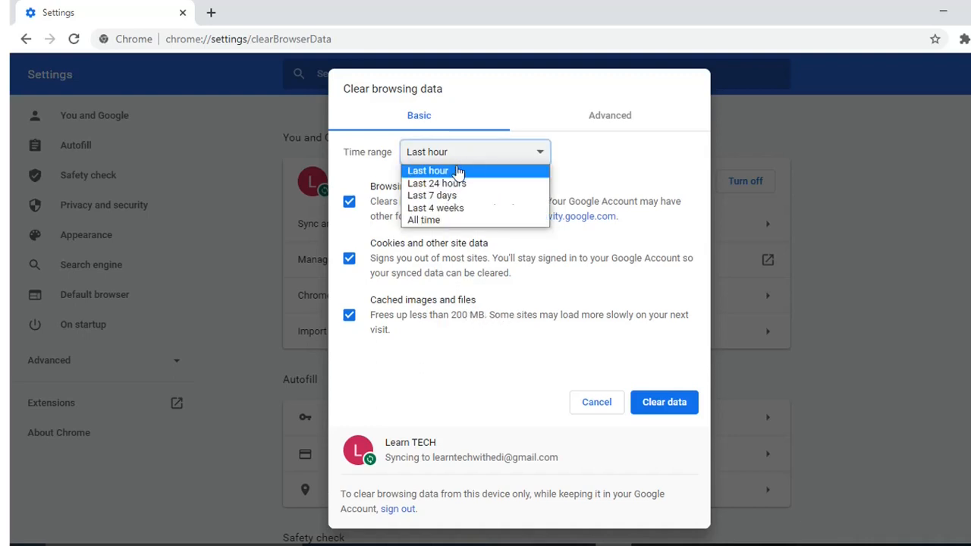
click(428, 170)
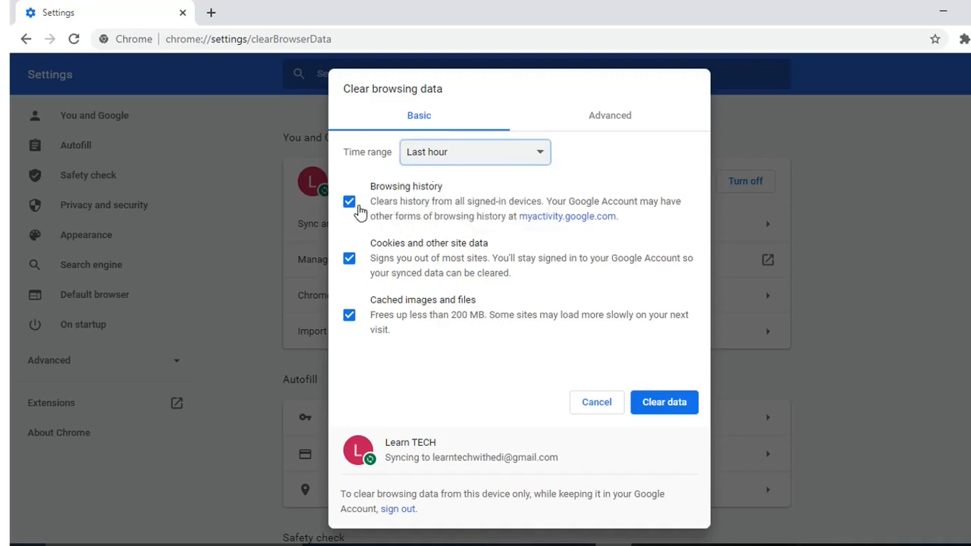
mouse_move(394, 324)
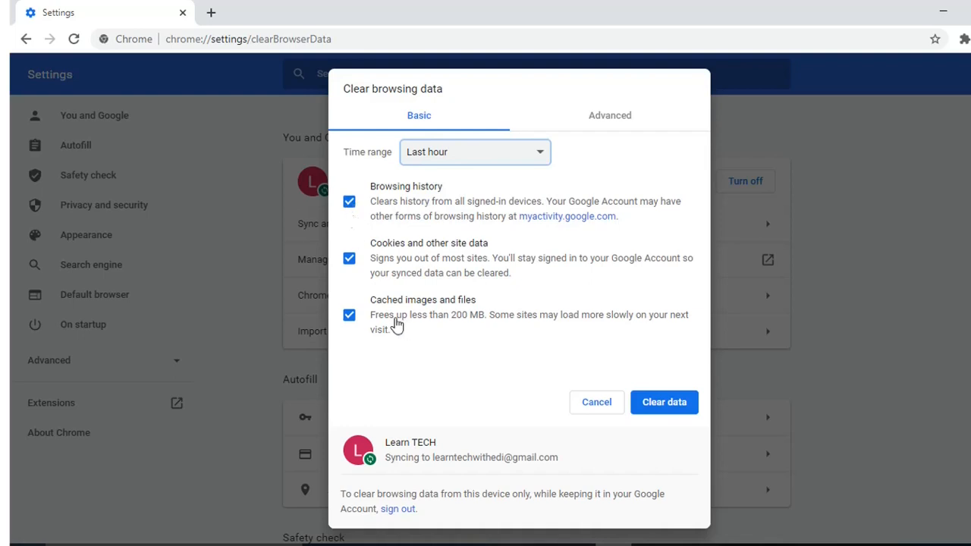
mouse_move(610, 121)
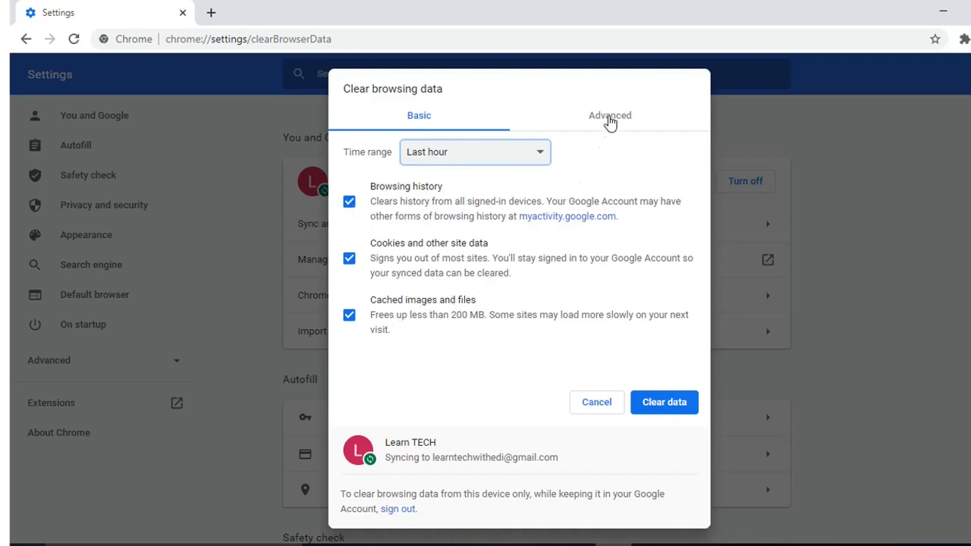
mouse_move(677, 118)
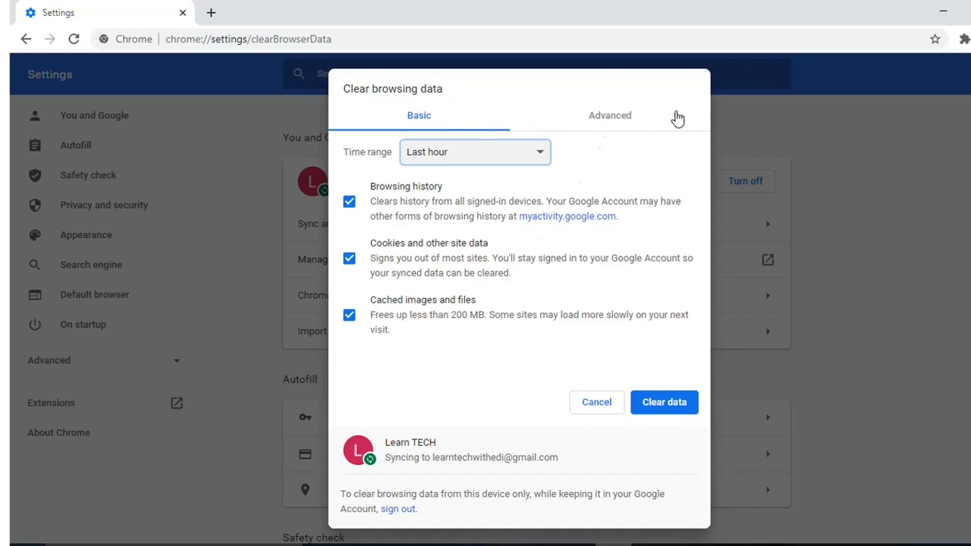
In the Advanced list, untick Browsing history and clear the remaining last-hour data.
click(609, 115)
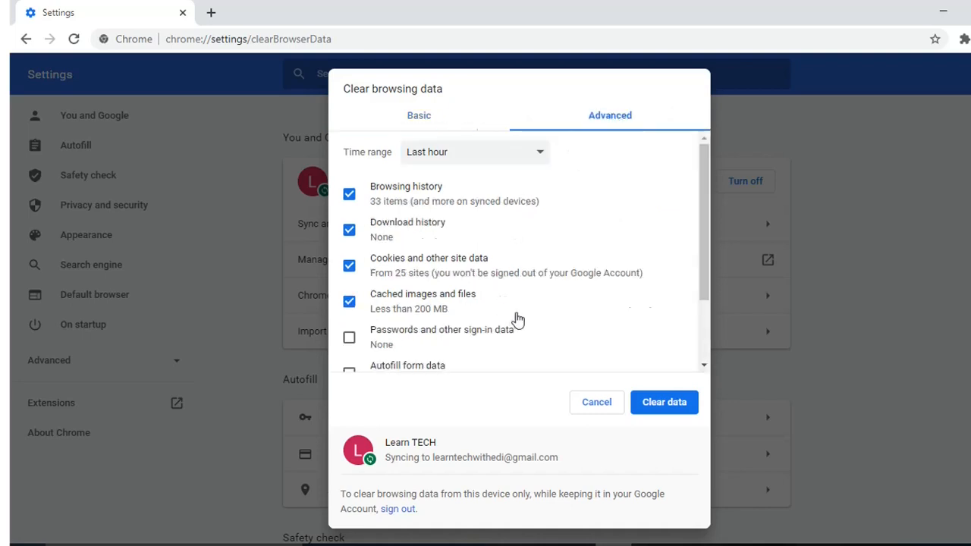
scroll(down, 3)
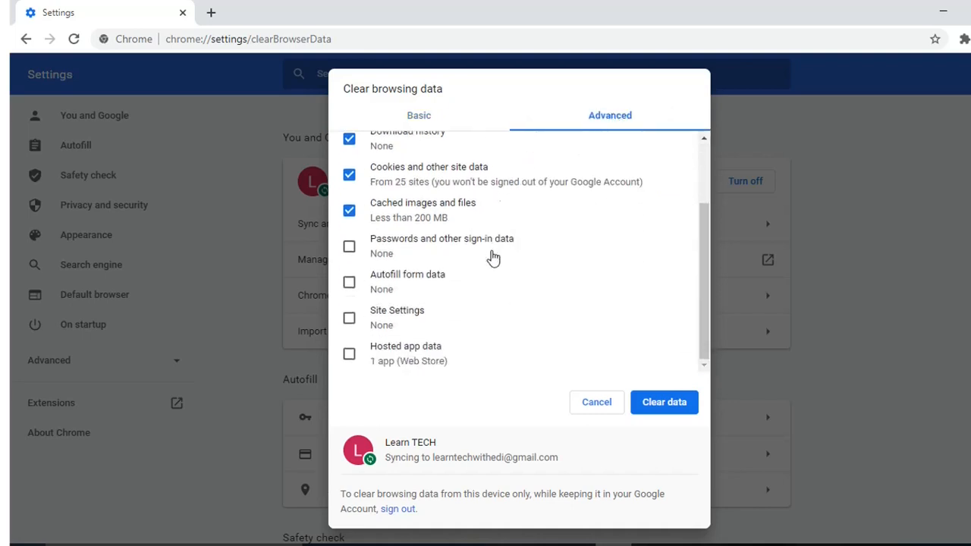
mouse_move(489, 264)
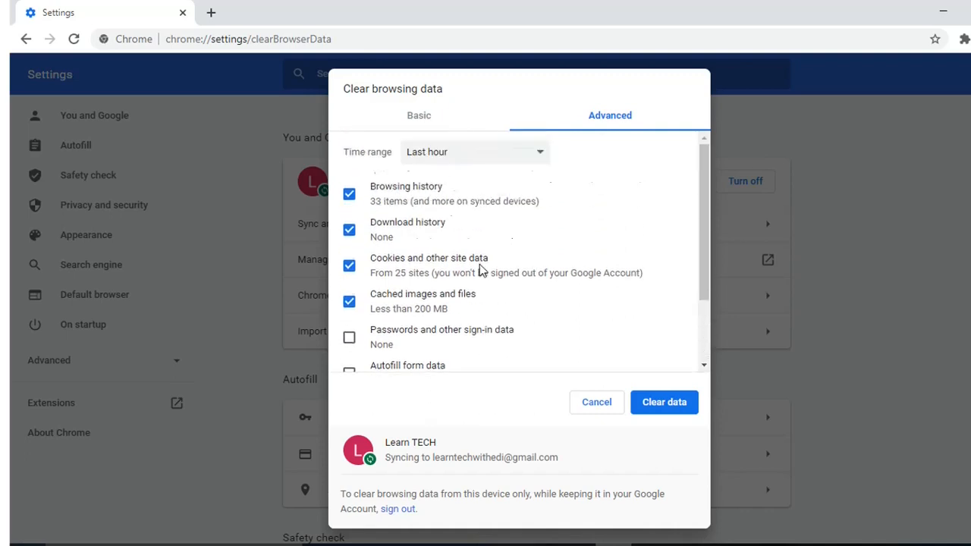
click(349, 194)
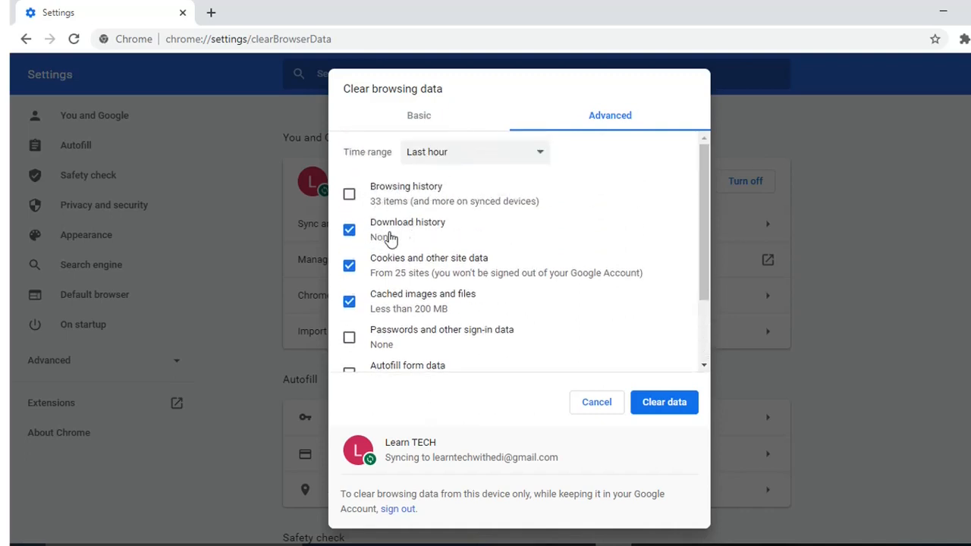
scroll(down, 3)
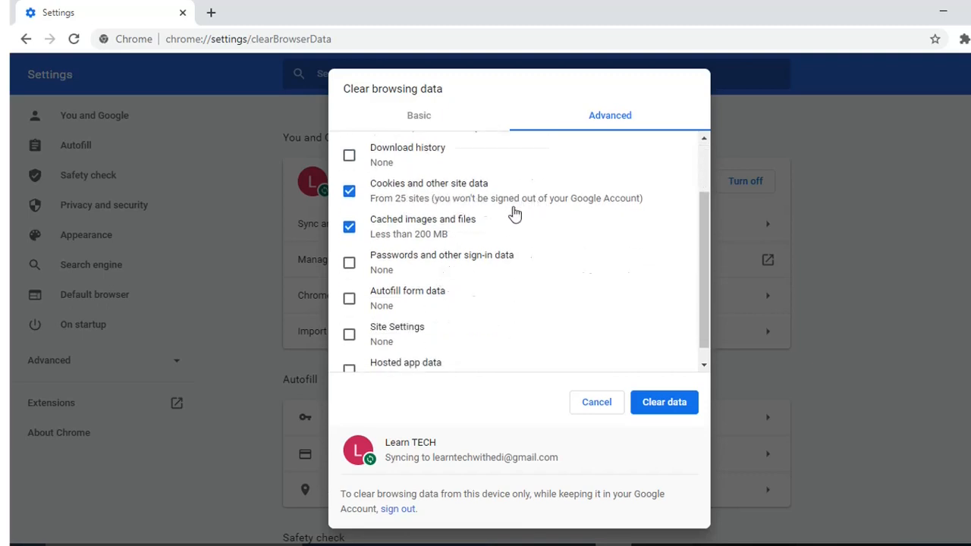
mouse_move(446, 231)
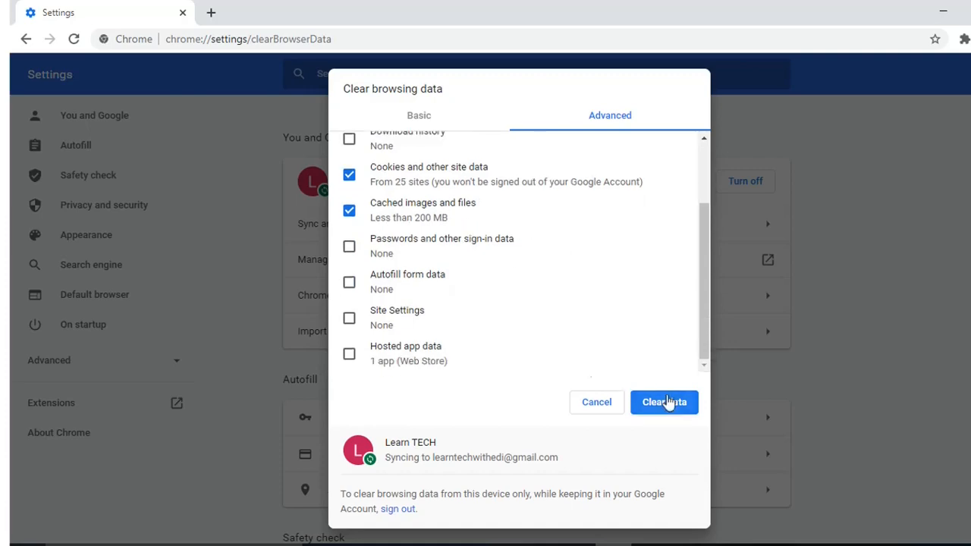
mouse_move(671, 405)
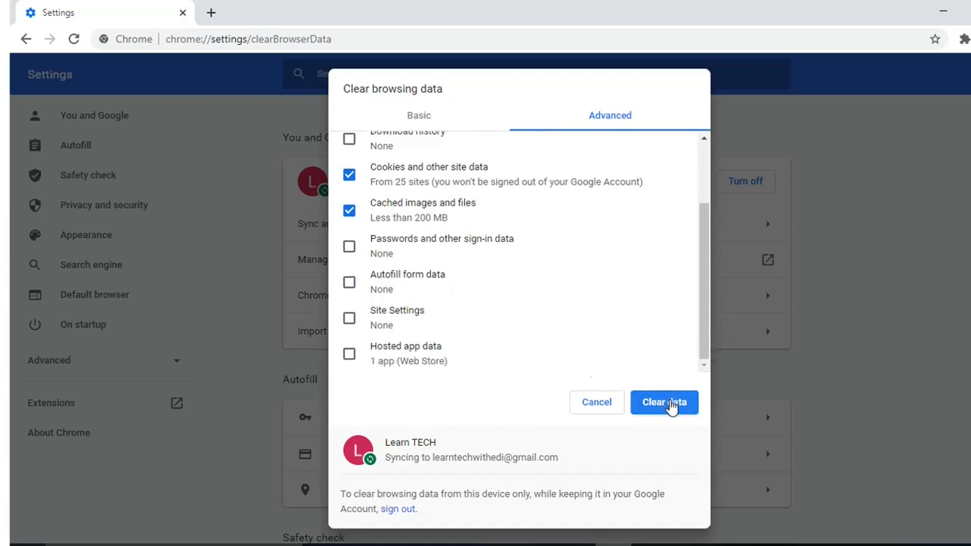
click(664, 402)
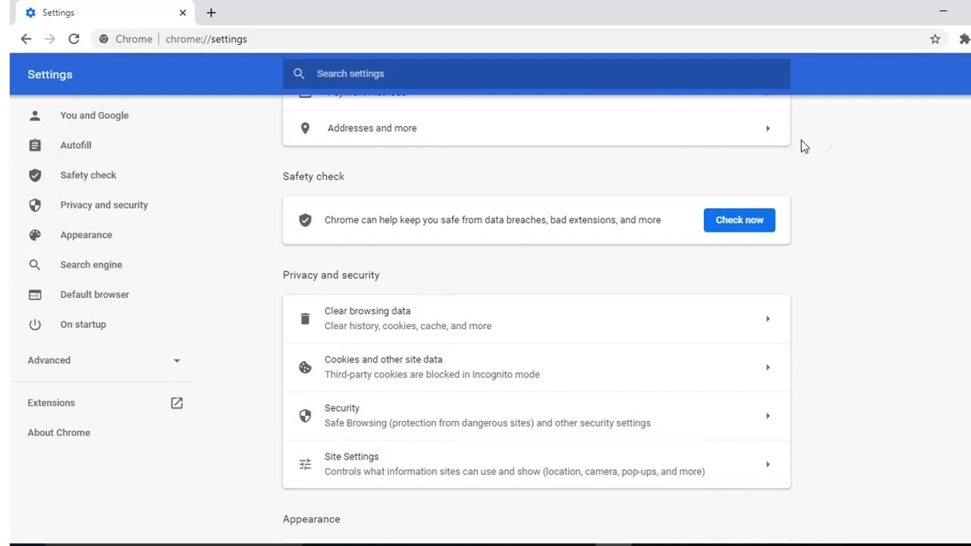
mouse_move(789, 170)
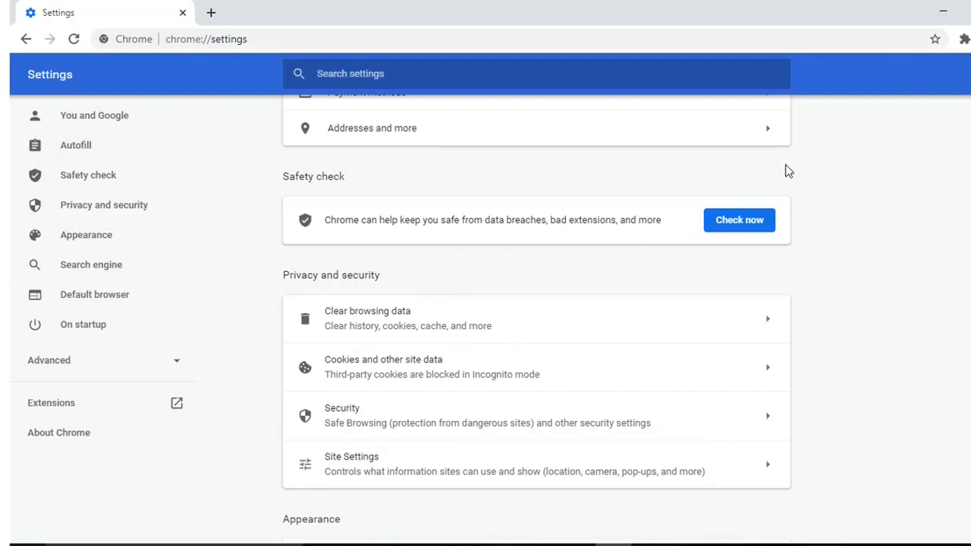
mouse_move(647, 466)
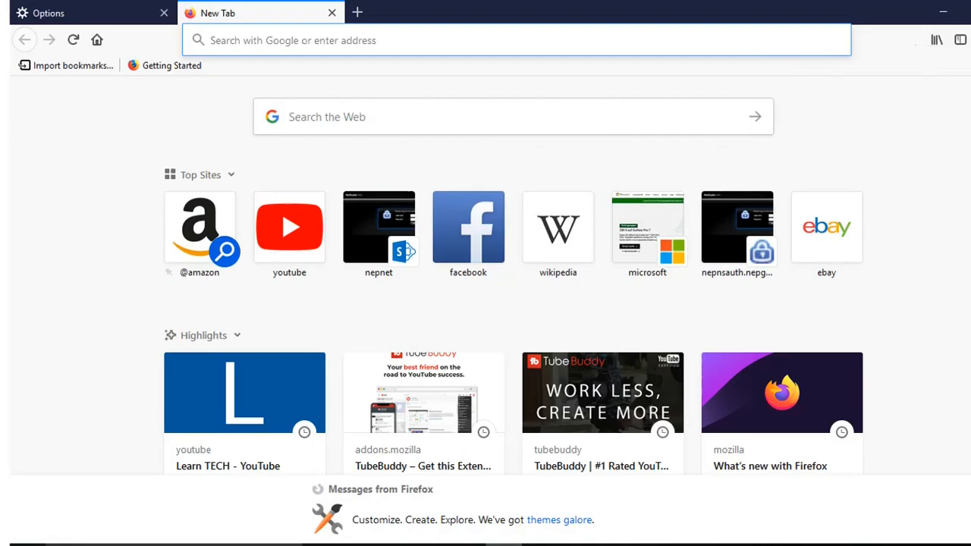
Reach Firefox's Clear Recent History dialog via Options > Privacy & Security > History.
click(962, 43)
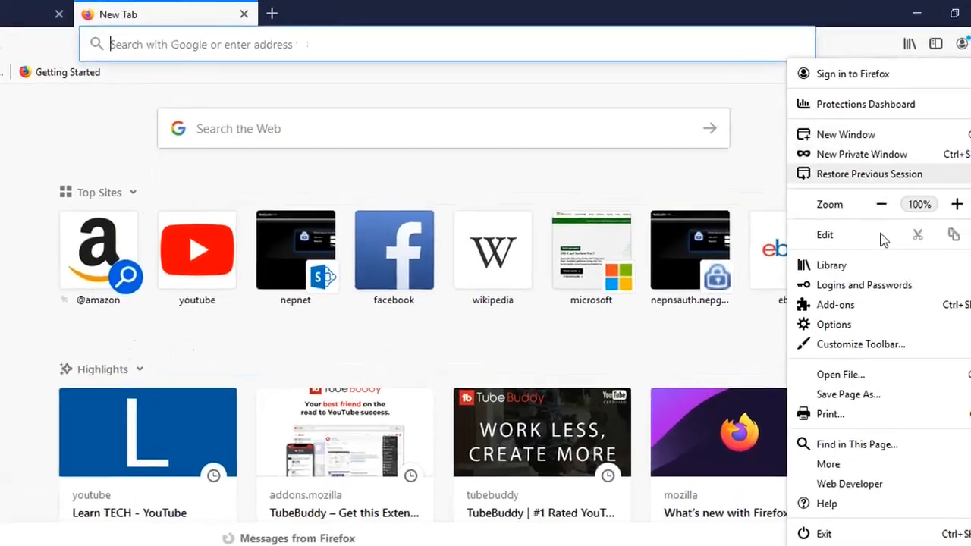
click(833, 324)
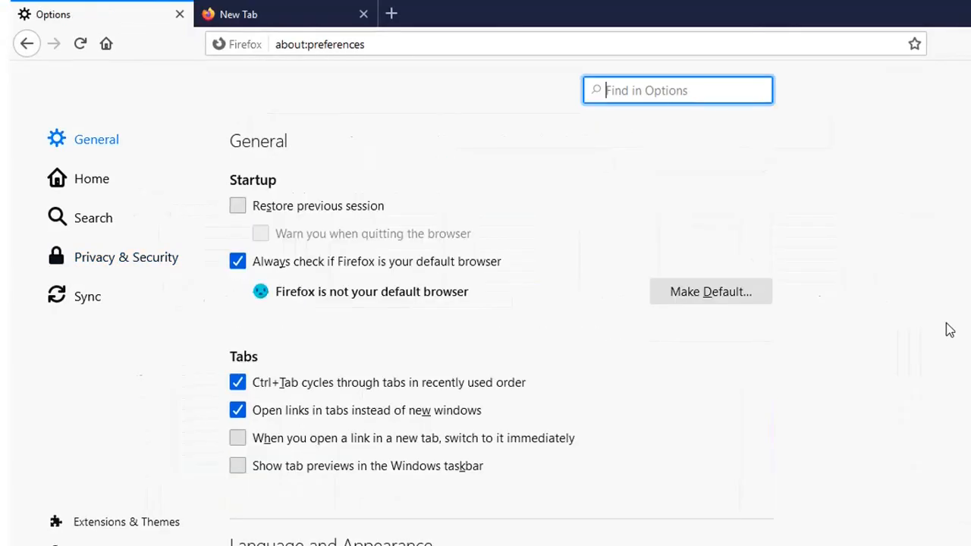
mouse_move(114, 256)
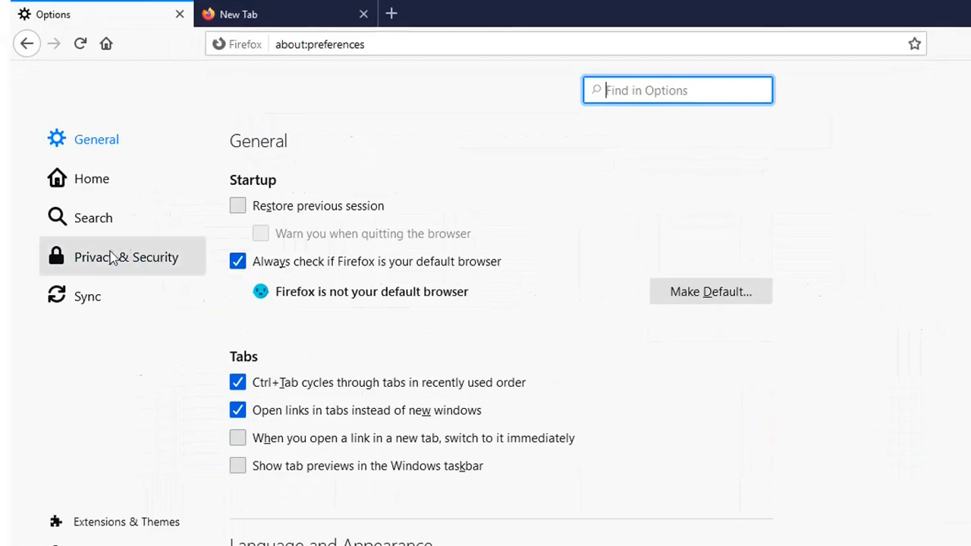
click(126, 256)
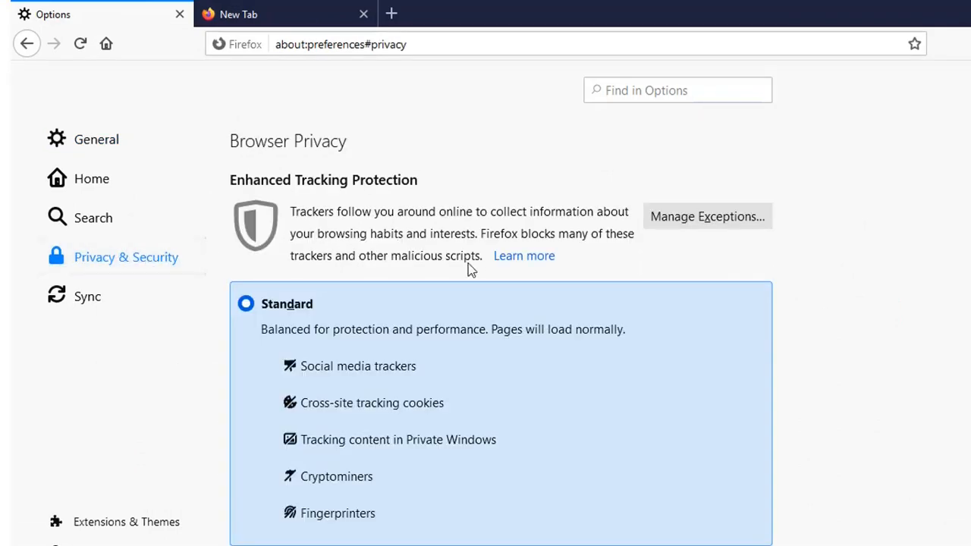
scroll(down, 3)
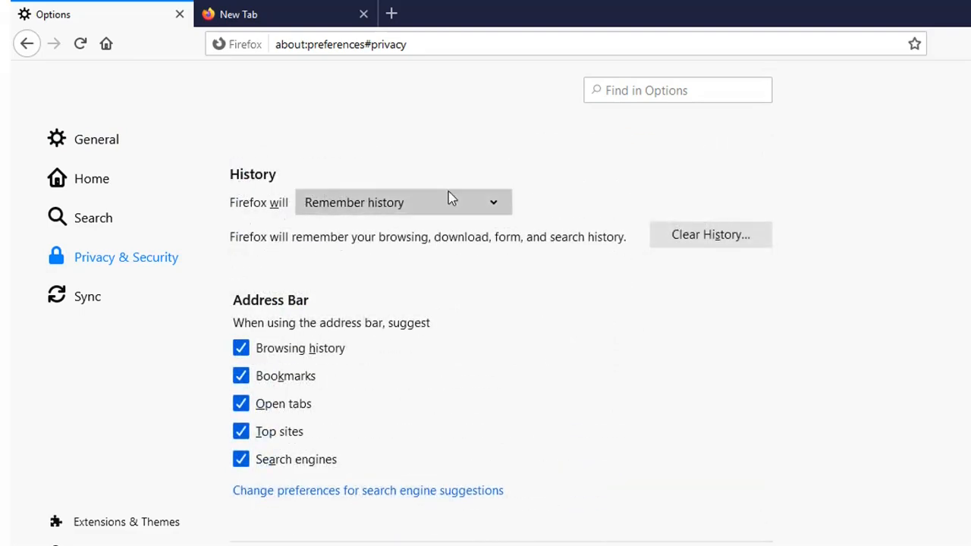
mouse_move(675, 238)
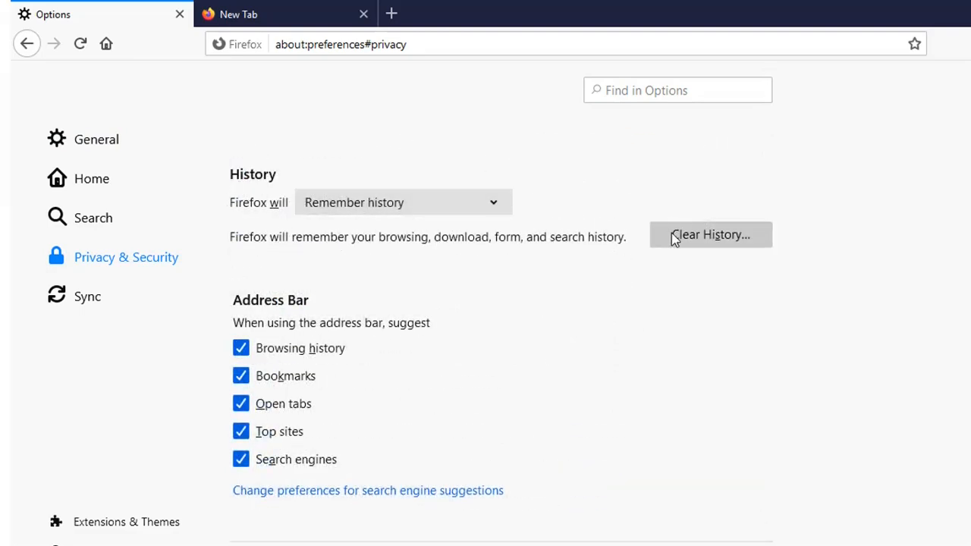
mouse_move(695, 245)
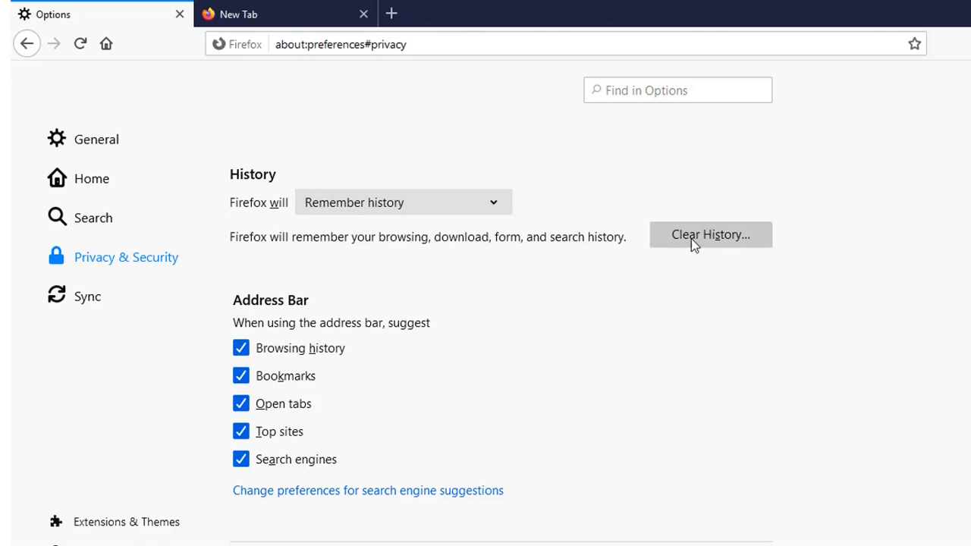
click(709, 234)
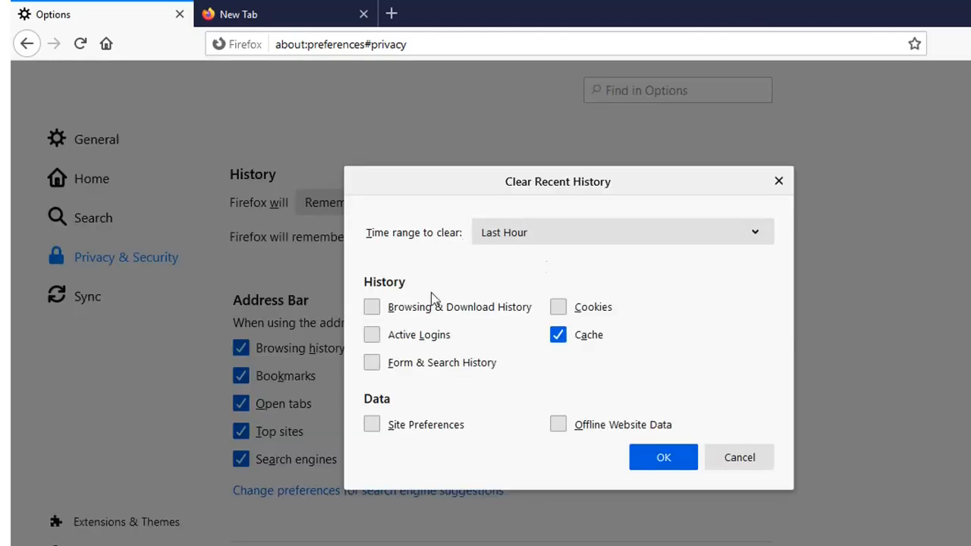
mouse_move(428, 261)
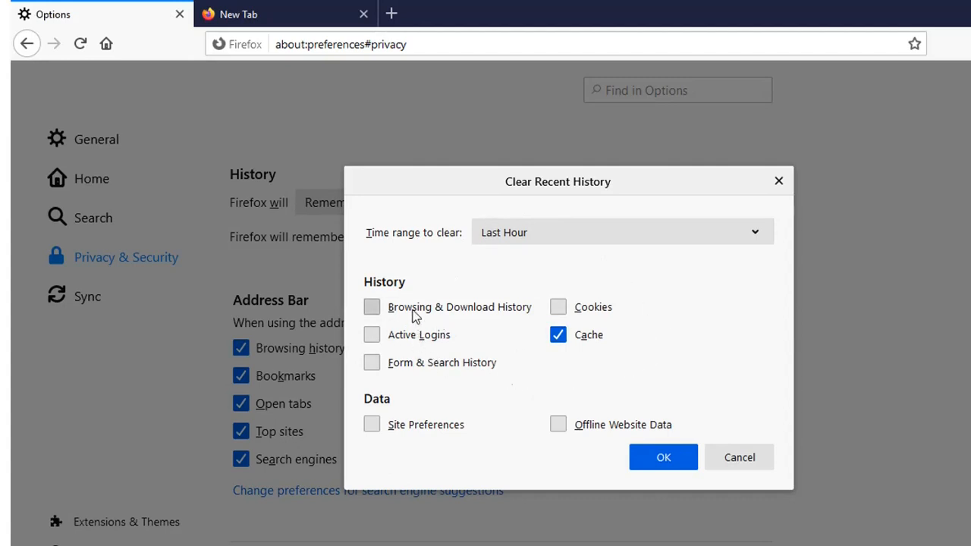
mouse_move(598, 345)
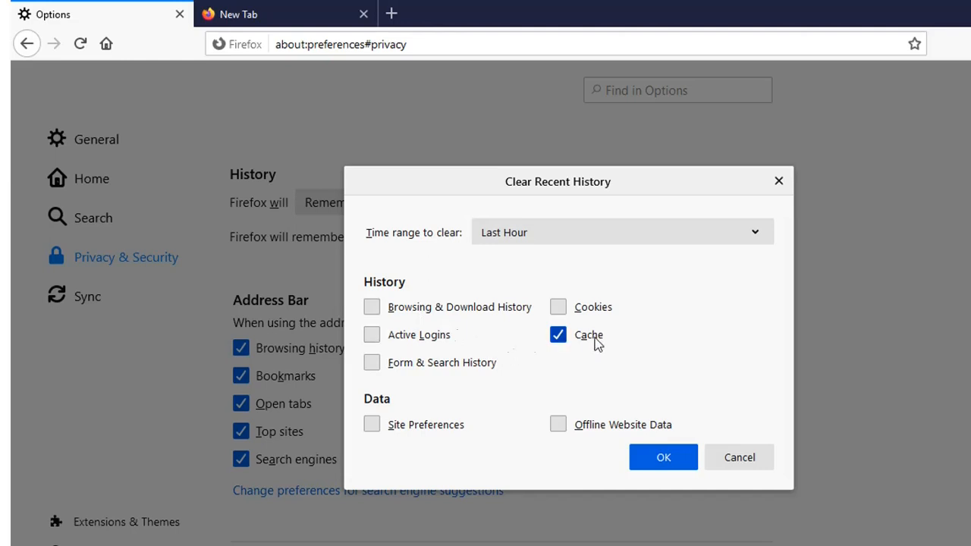
Tick Cookies alongside Cache and confirm clearing the last hour.
click(558, 306)
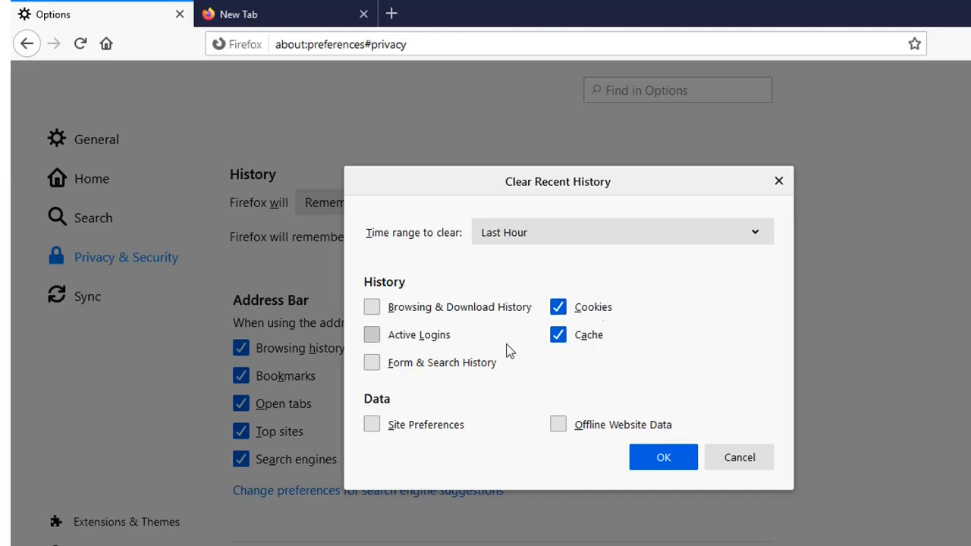
mouse_move(455, 317)
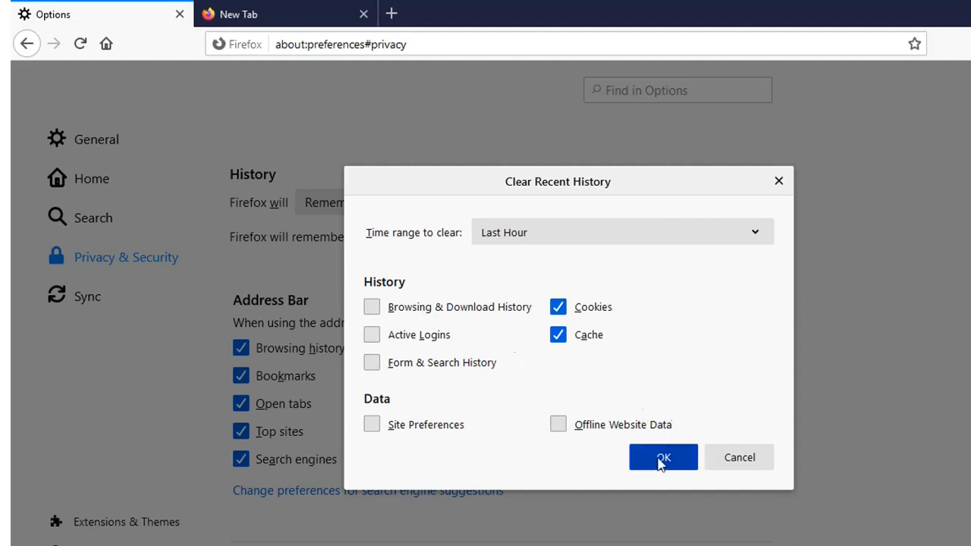
click(662, 458)
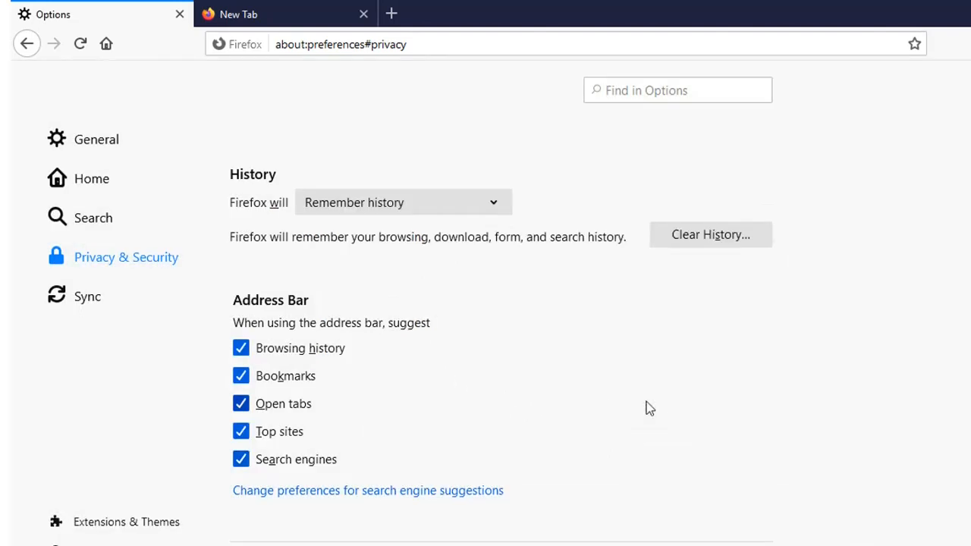